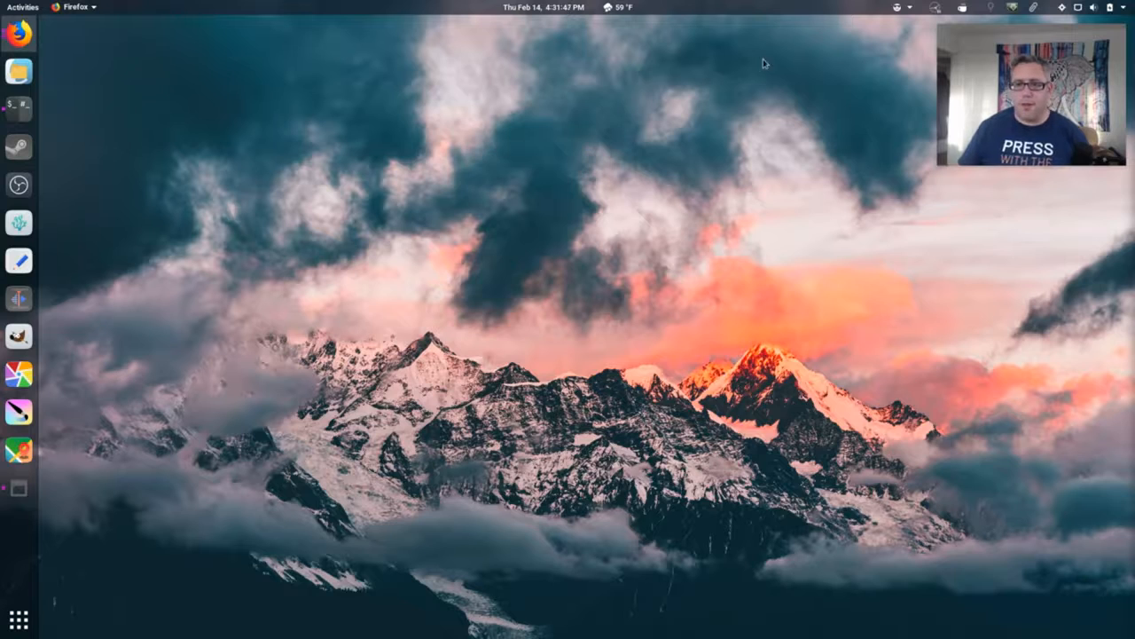
- Launch Firefox from the dock and search for ffmpeg to reach its documentation page
{"action": "left_click", "coordinate": [18, 32]}
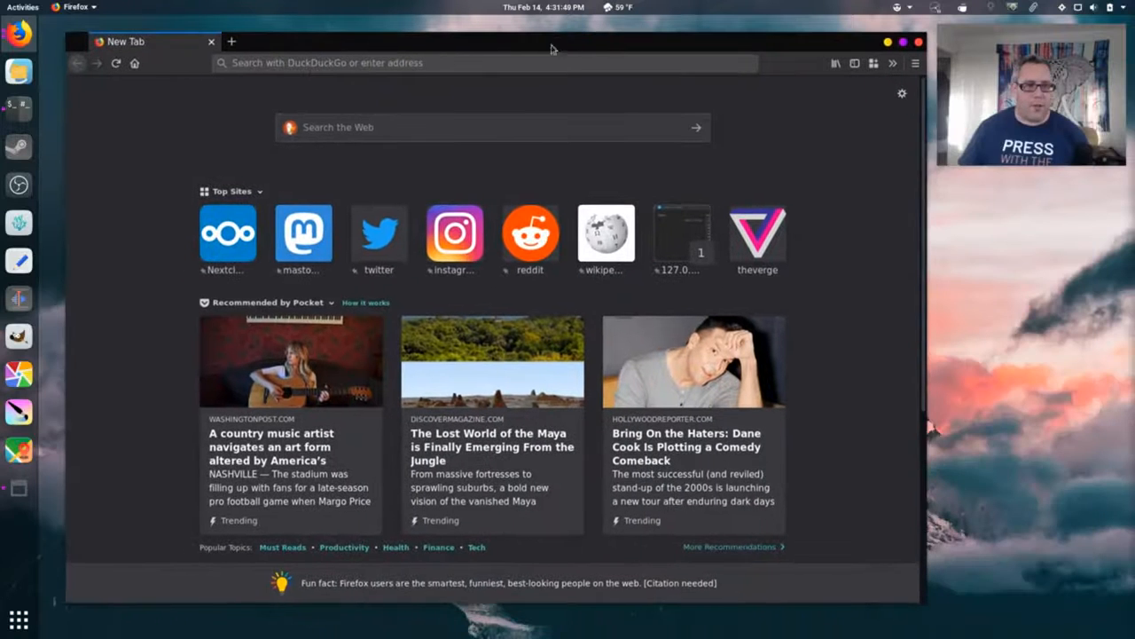
{"action": "type", "text": "ffmpeg.org/ffmpeg.html"}
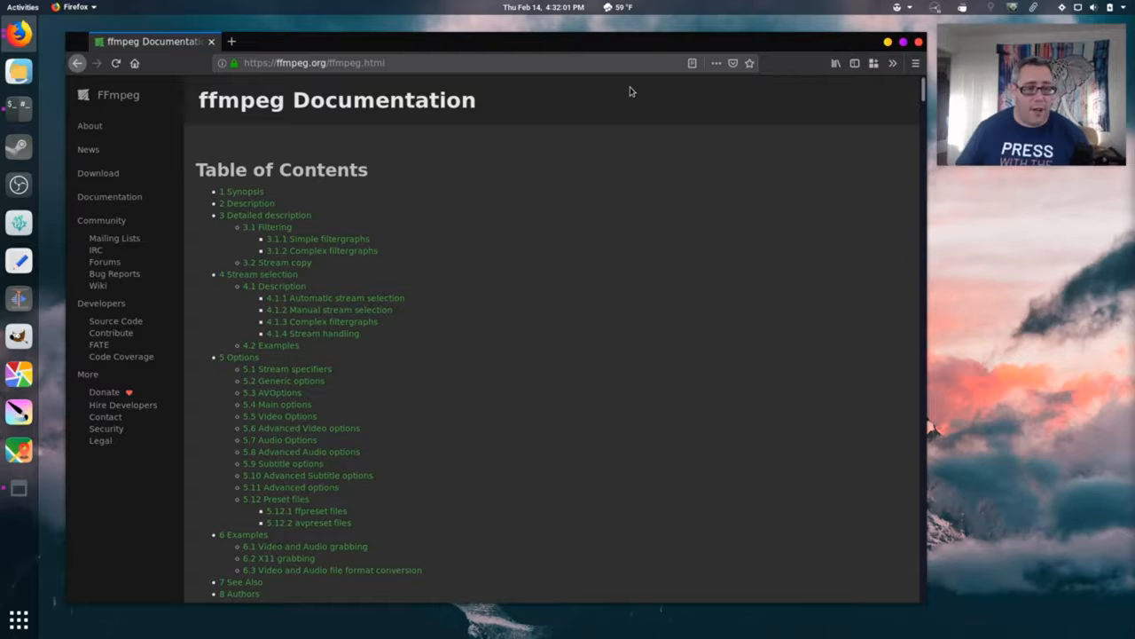
{"action": "mouse_move", "coordinate": [429, 323]}
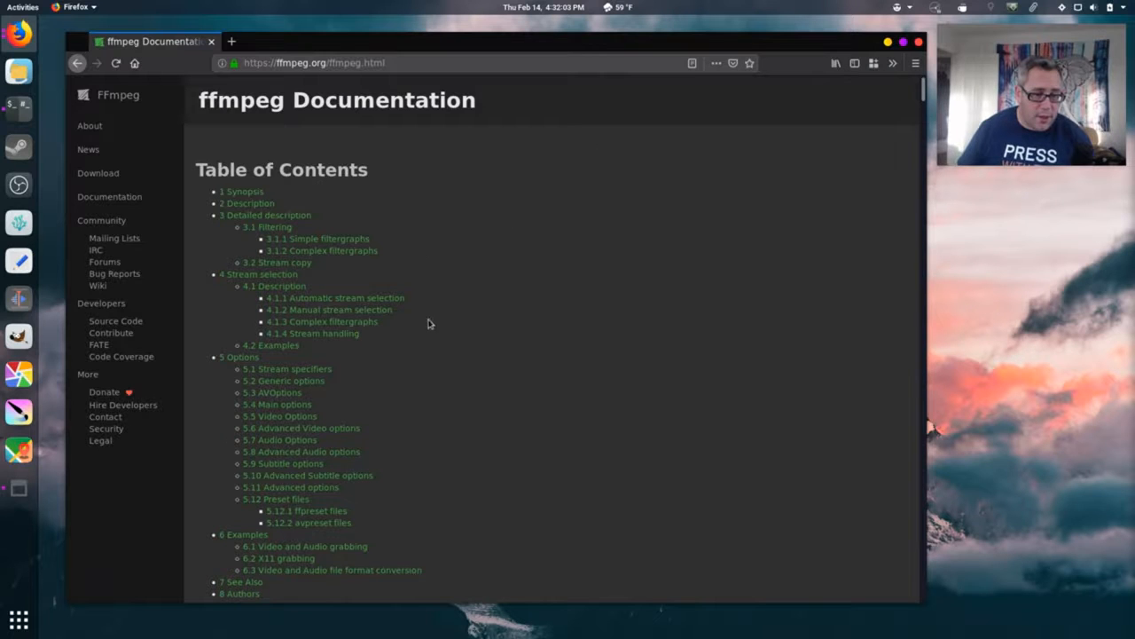
{"action": "scroll", "scroll_direction": "down", "scroll_amount": 3}
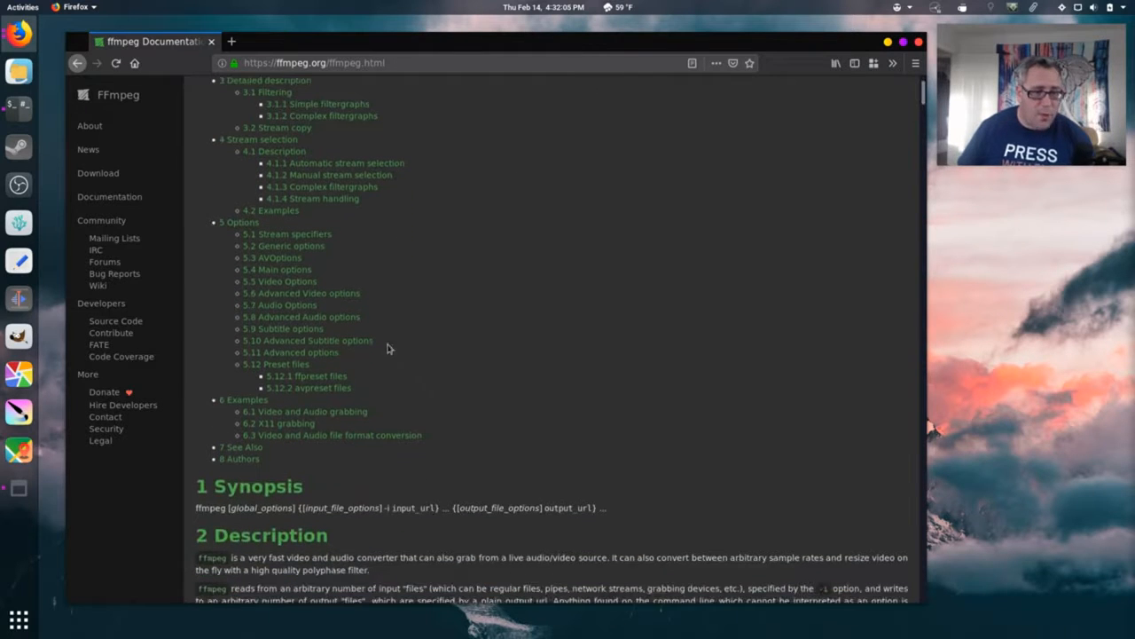
{"action": "mouse_move", "coordinate": [325, 280]}
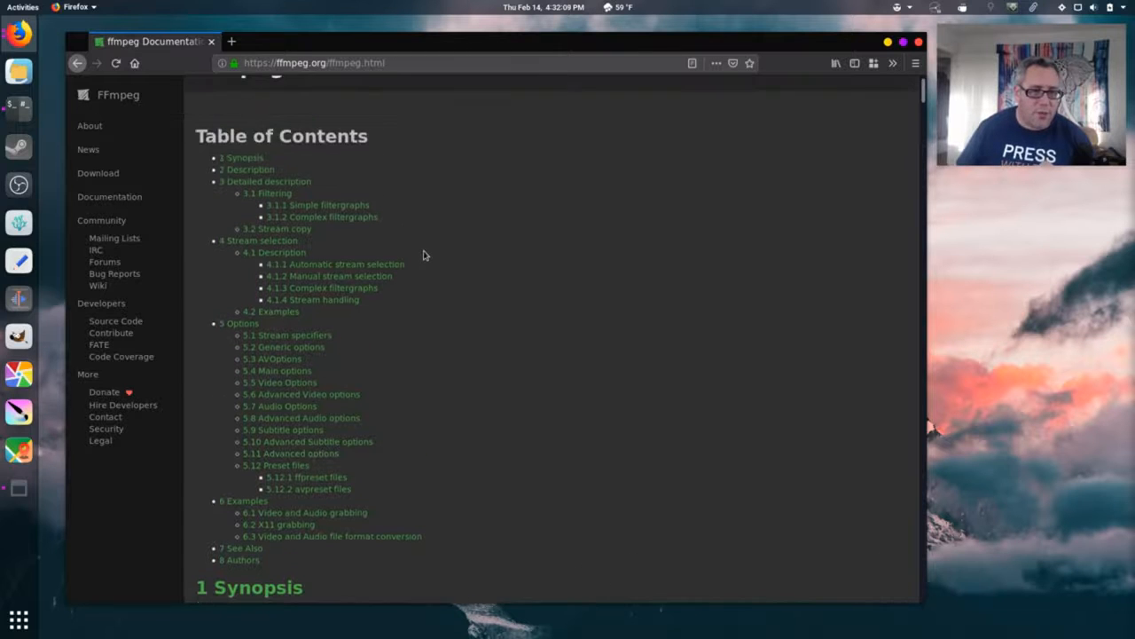
{"action": "mouse_move", "coordinate": [376, 334]}
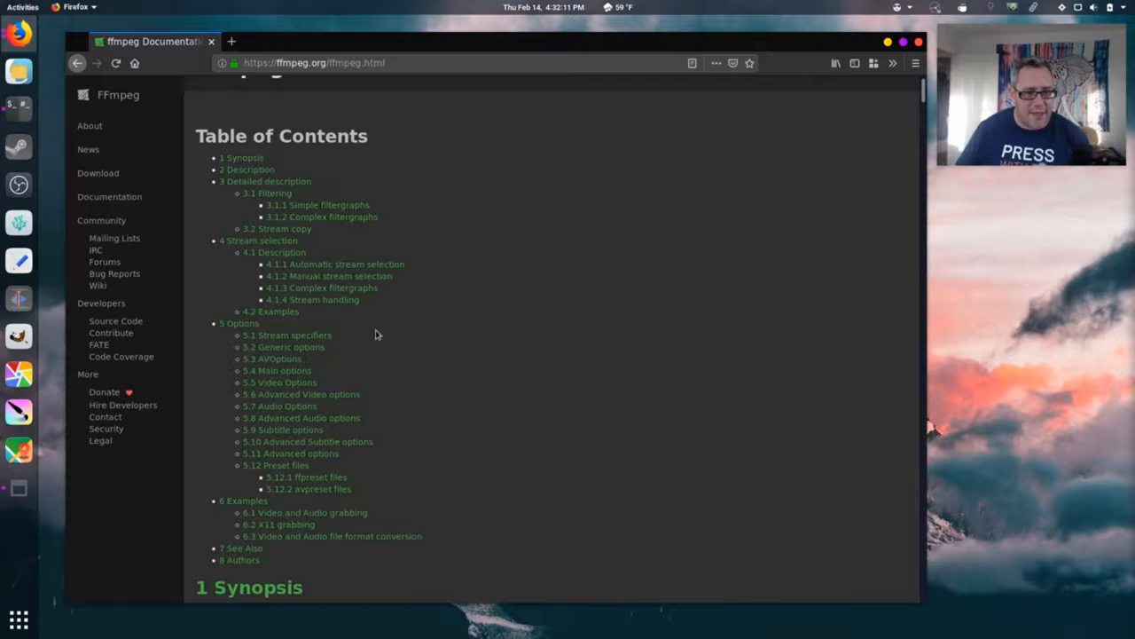
{"action": "mouse_move", "coordinate": [280, 382]}
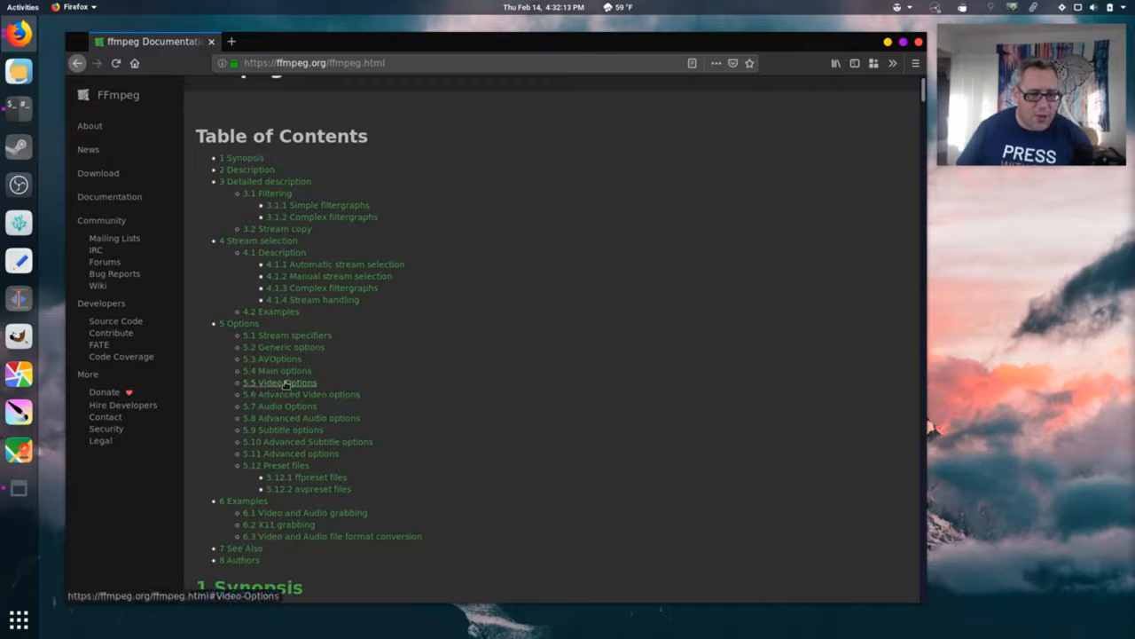
{"action": "left_click", "coordinate": [280, 382]}
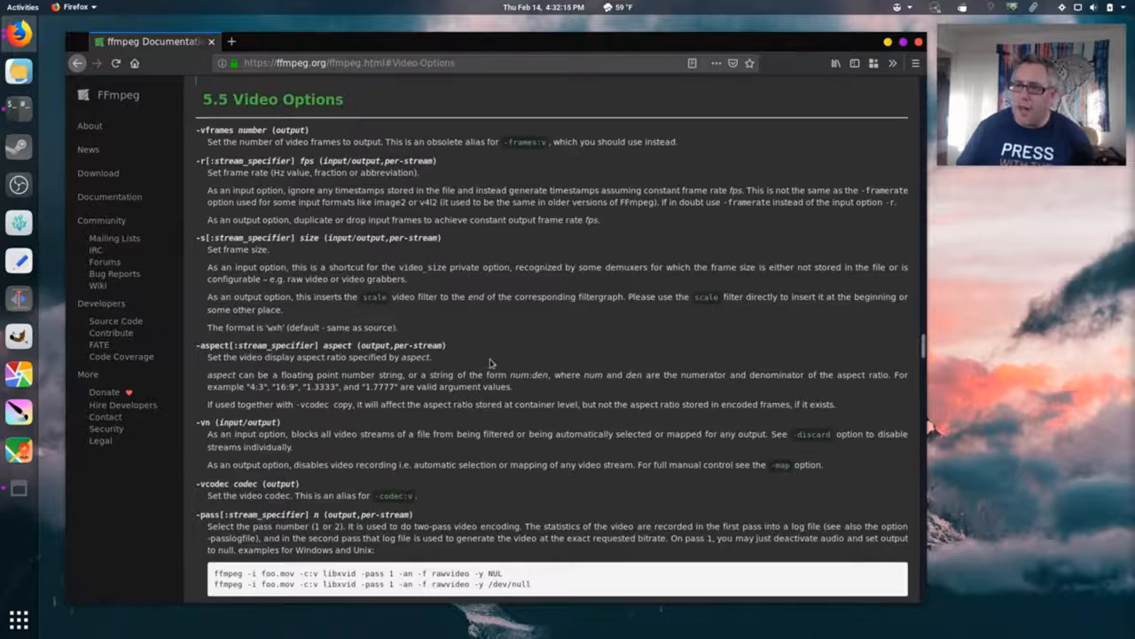
{"action": "scroll", "scroll_direction": "down", "scroll_amount": 3}
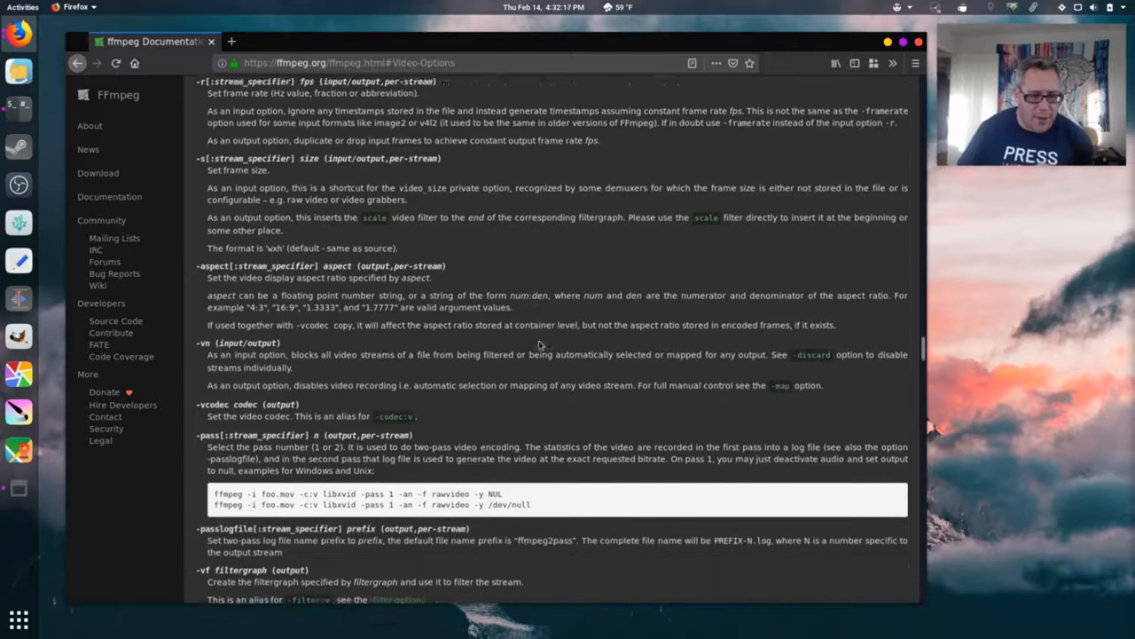
{"action": "scroll", "scroll_direction": "down", "scroll_amount": 3}
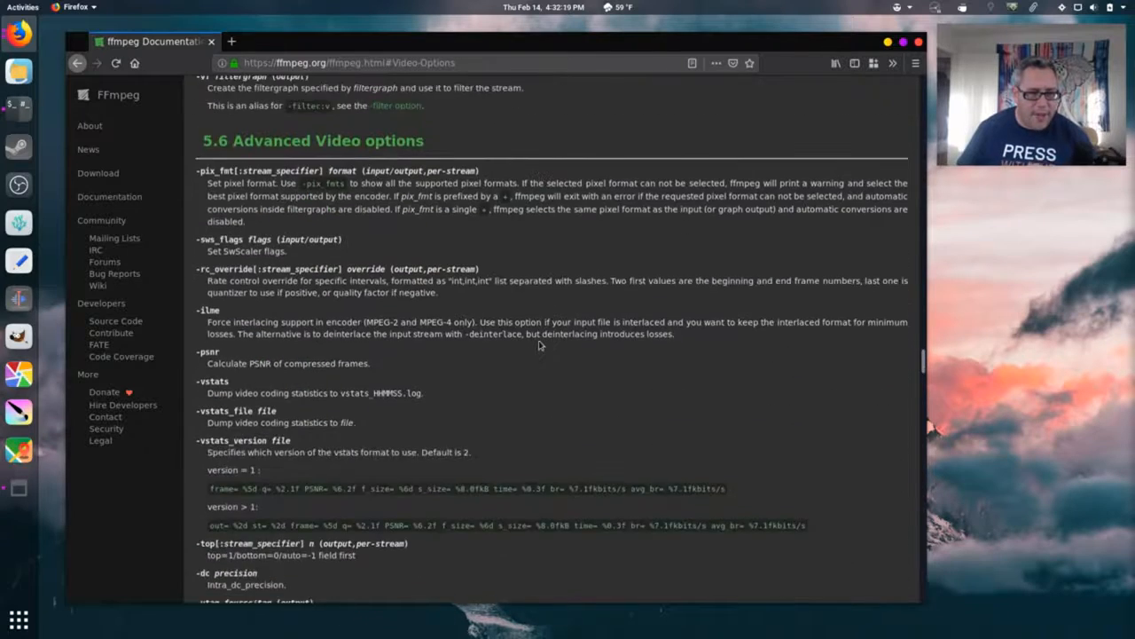
{"action": "scroll", "scroll_direction": "down", "scroll_amount": 3}
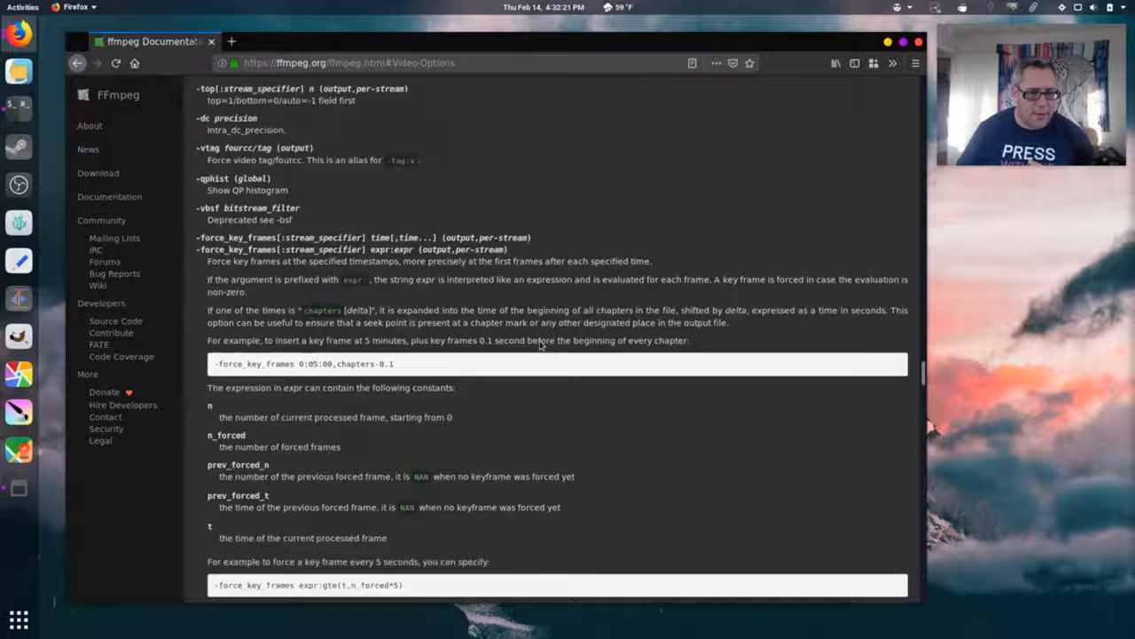
{"action": "scroll", "scroll_direction": "down", "scroll_amount": 3}
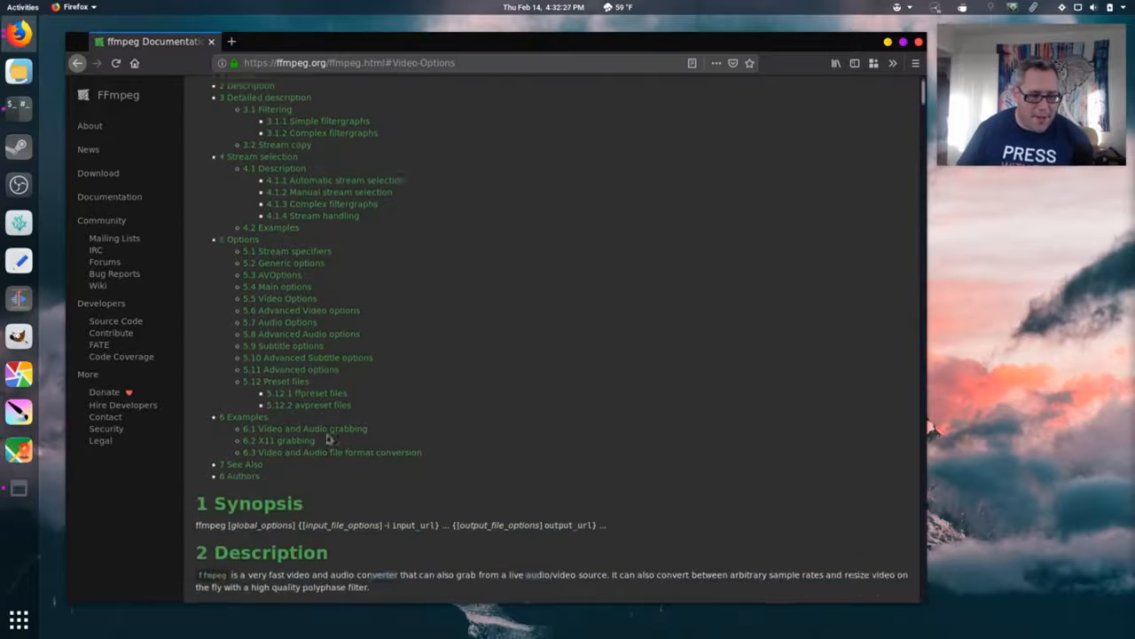
{"action": "left_click", "coordinate": [279, 440]}
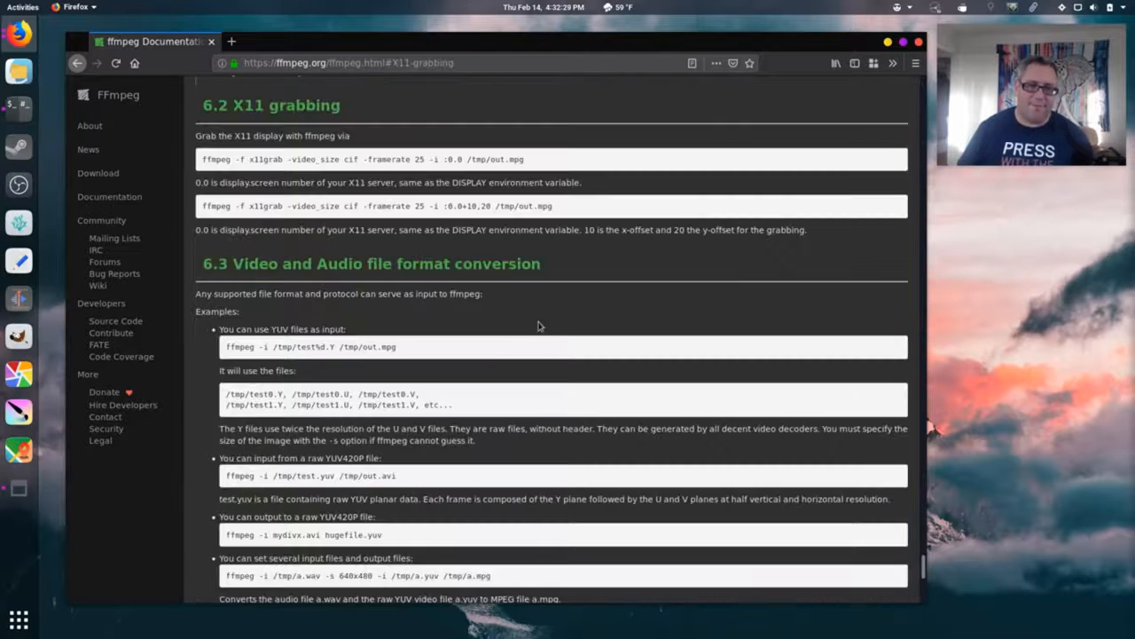
{"action": "mouse_move", "coordinate": [552, 305]}
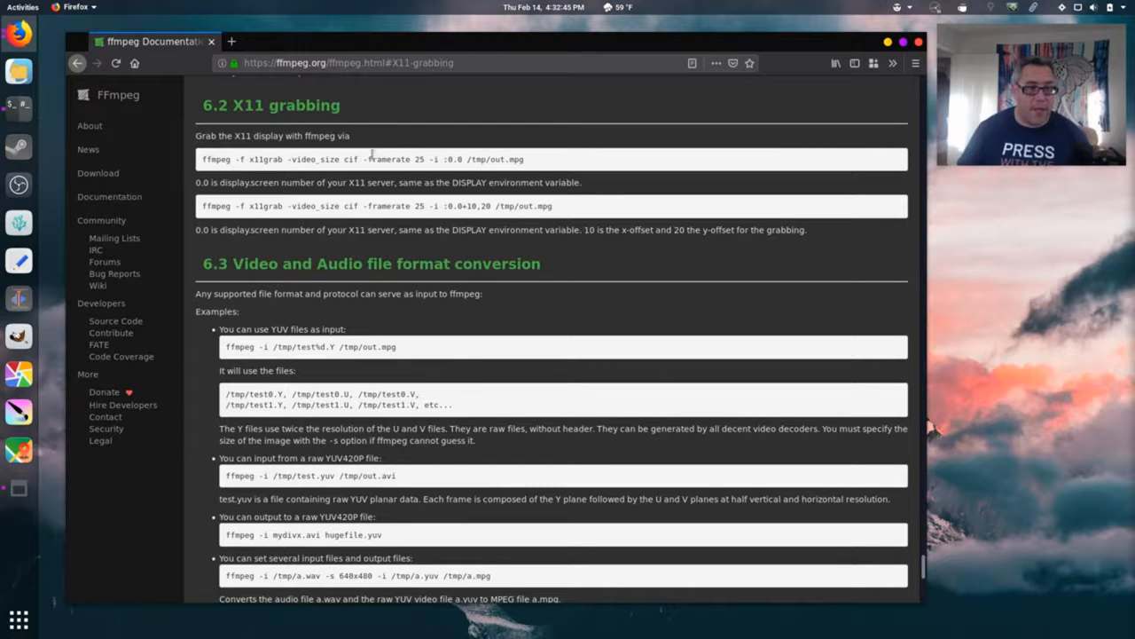
{"action": "left_click_drag", "start_coordinate": [203, 160], "coordinate": [270, 160]}
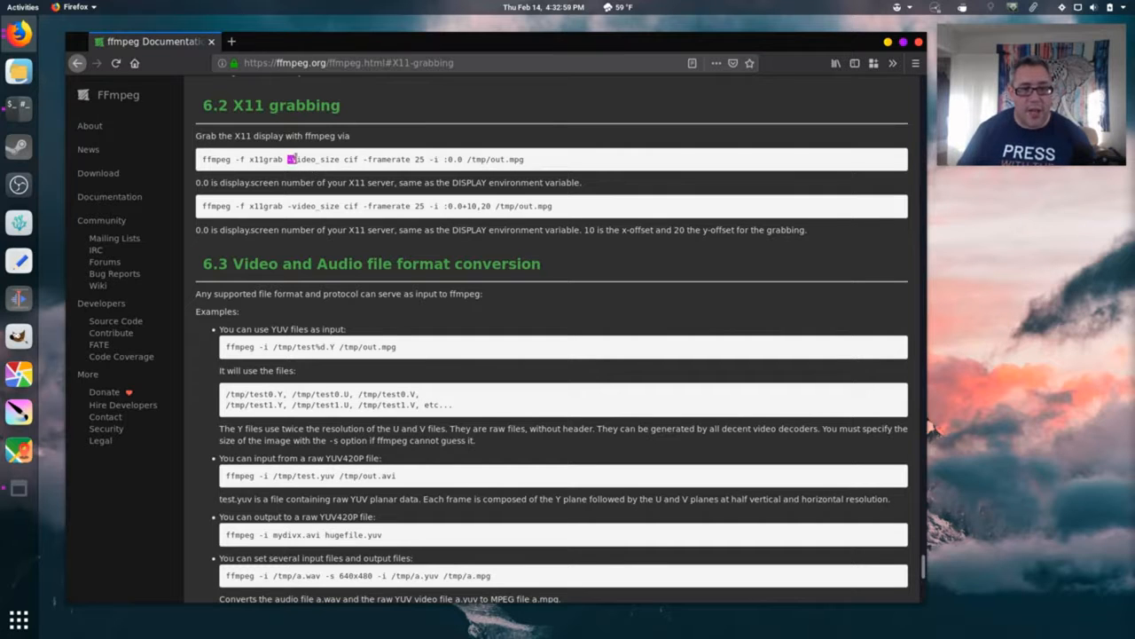
{"action": "double_click", "coordinate": [312, 160]}
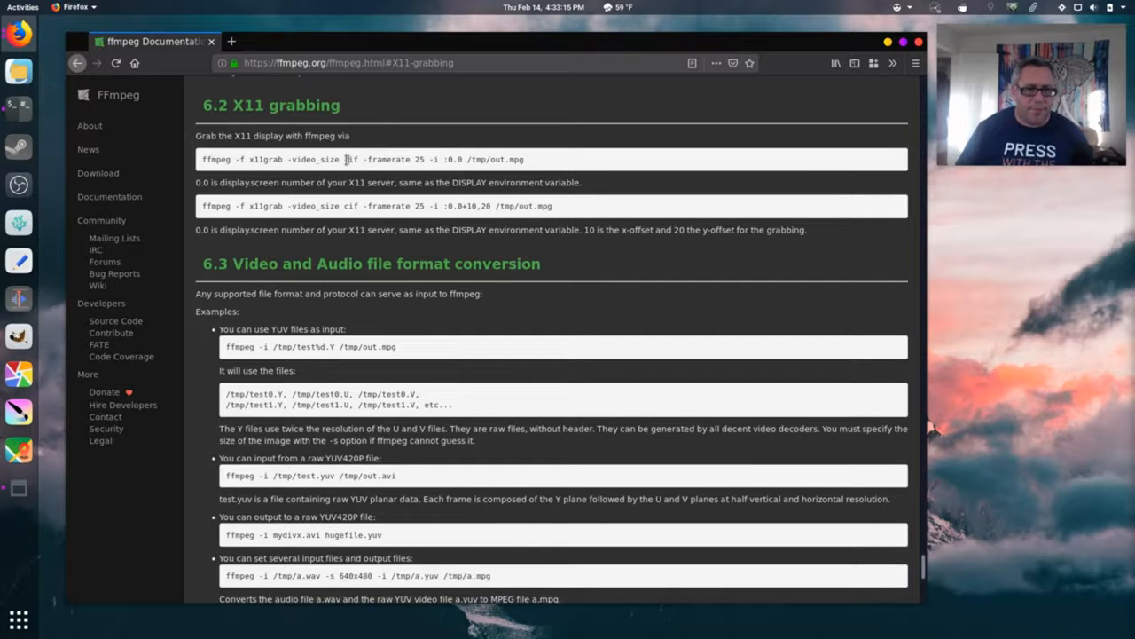
{"action": "left_click_drag", "start_coordinate": [363, 160], "coordinate": [444, 159]}
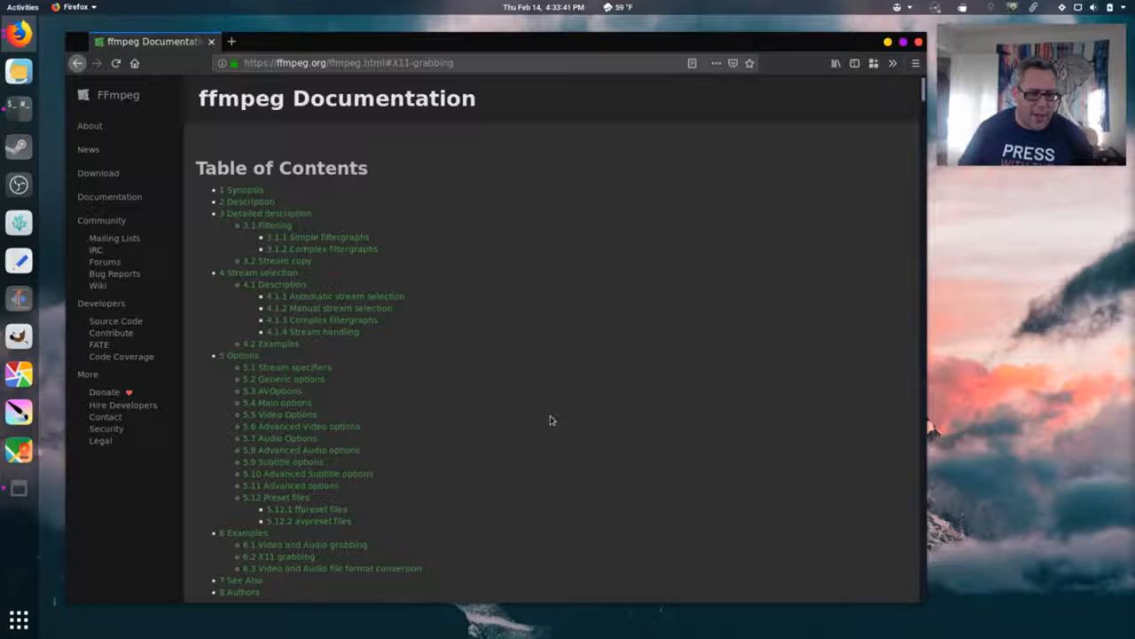
{"action": "scroll", "scroll_direction": "down", "scroll_amount": 3}
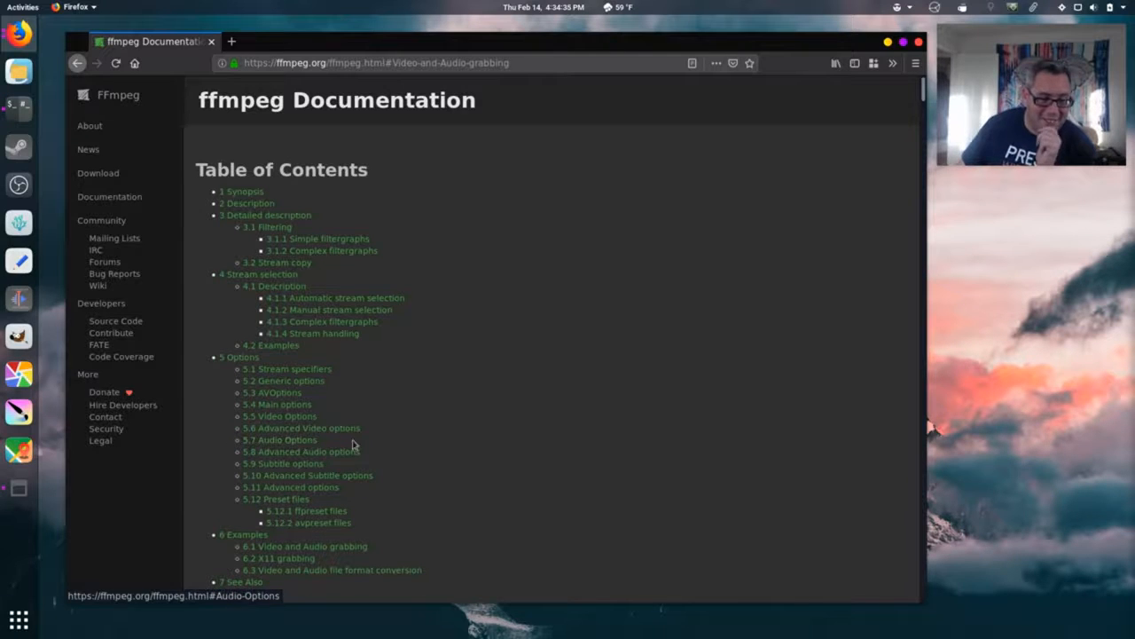
{"action": "scroll", "scroll_direction": "down", "scroll_amount": 3}
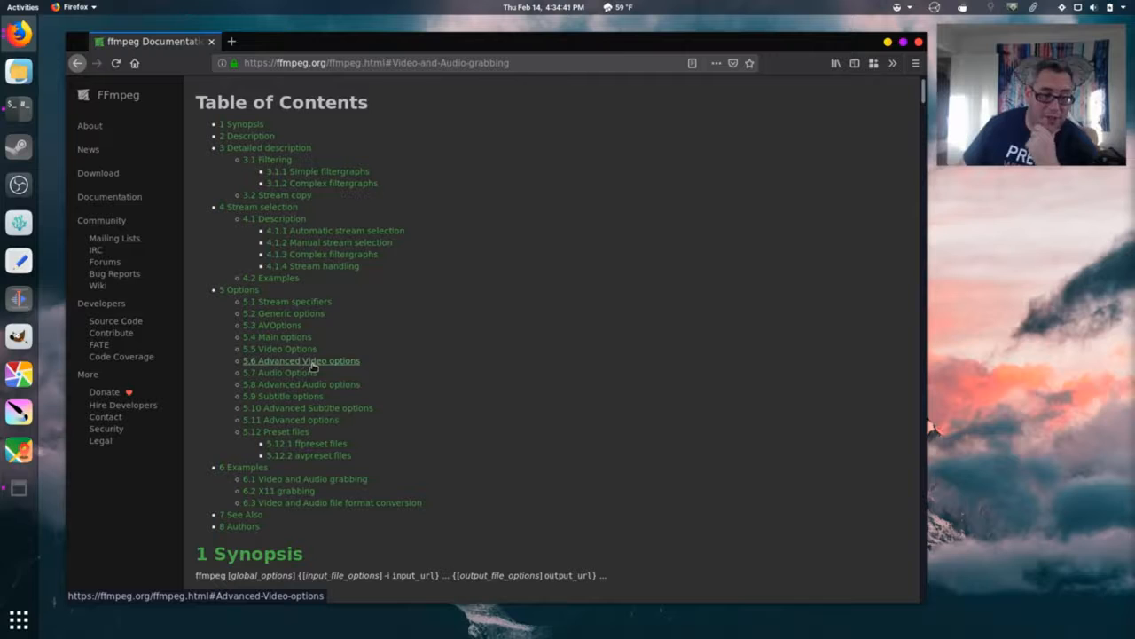
{"action": "left_click", "coordinate": [302, 360]}
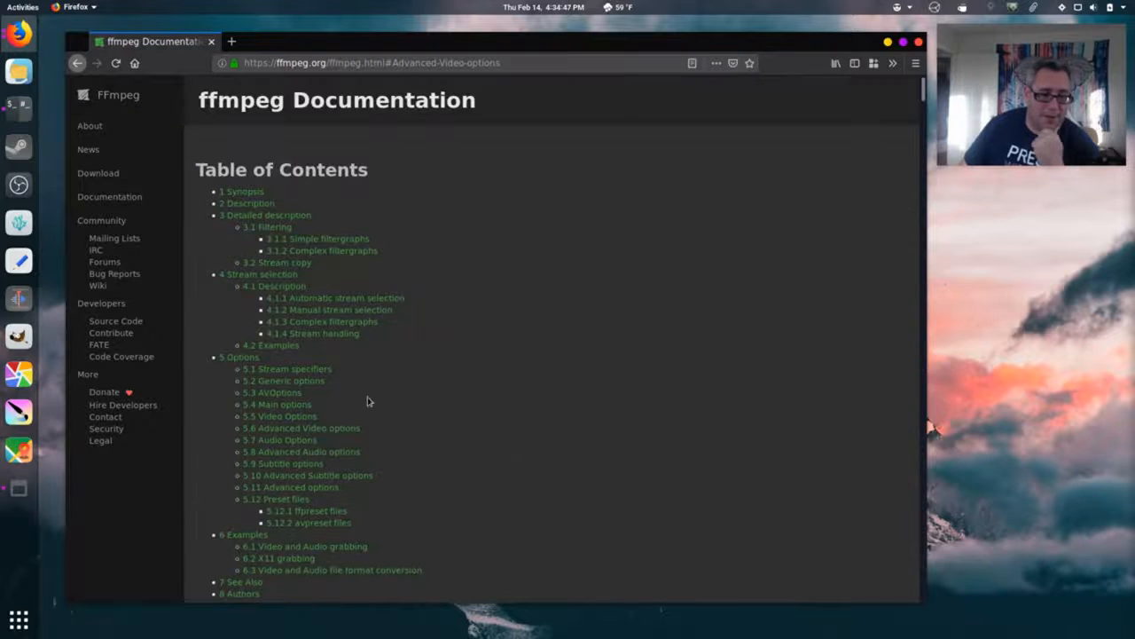
- Jump to Audio Options and read down through the Advanced options and Preset files
{"action": "left_click", "coordinate": [281, 440]}
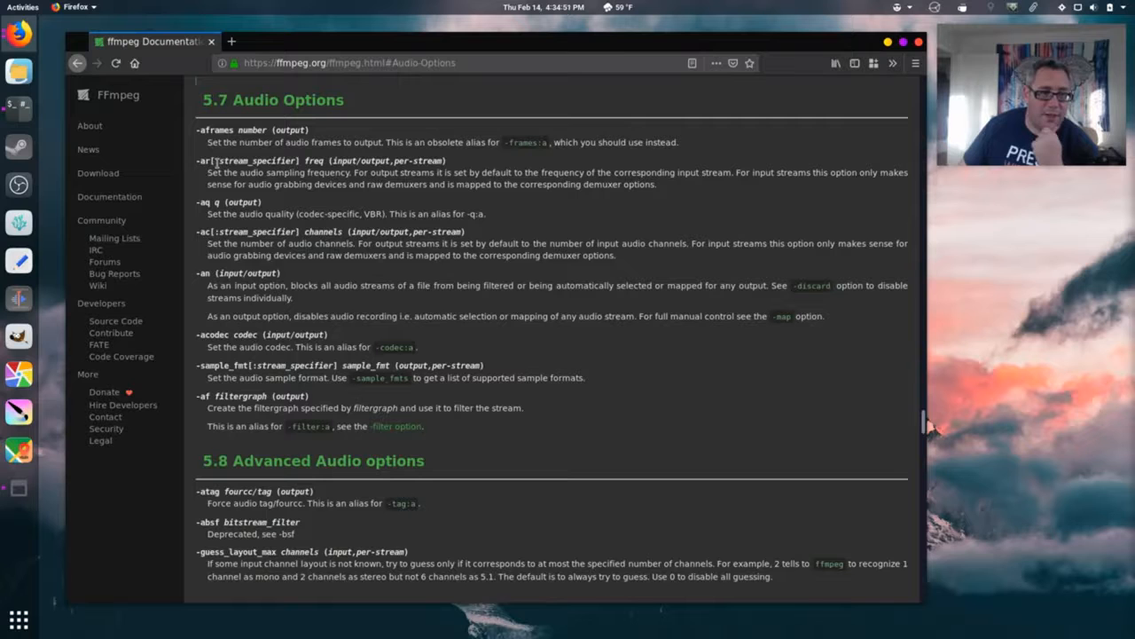
{"action": "scroll", "scroll_direction": "down", "scroll_amount": 3}
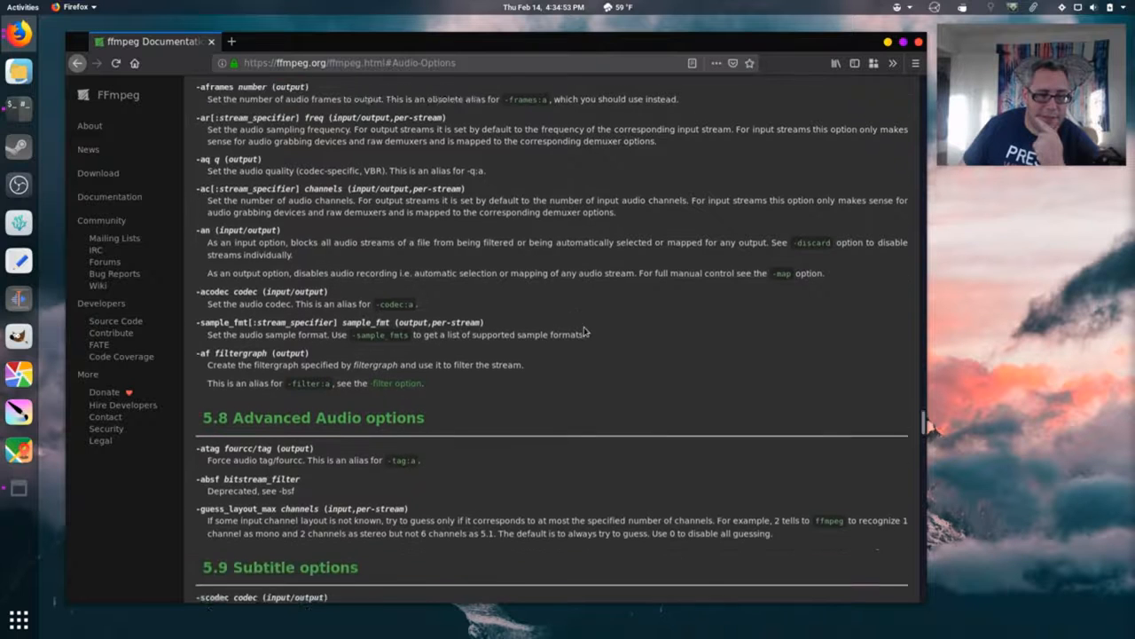
{"action": "scroll", "scroll_direction": "down", "scroll_amount": 3}
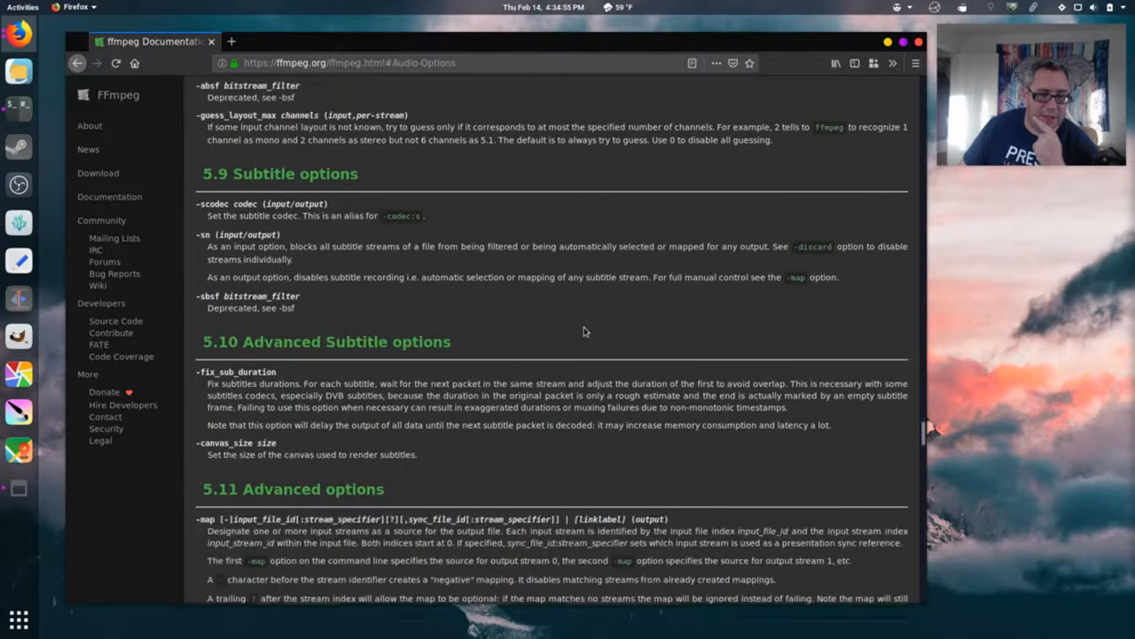
{"action": "scroll", "scroll_direction": "down", "scroll_amount": 3}
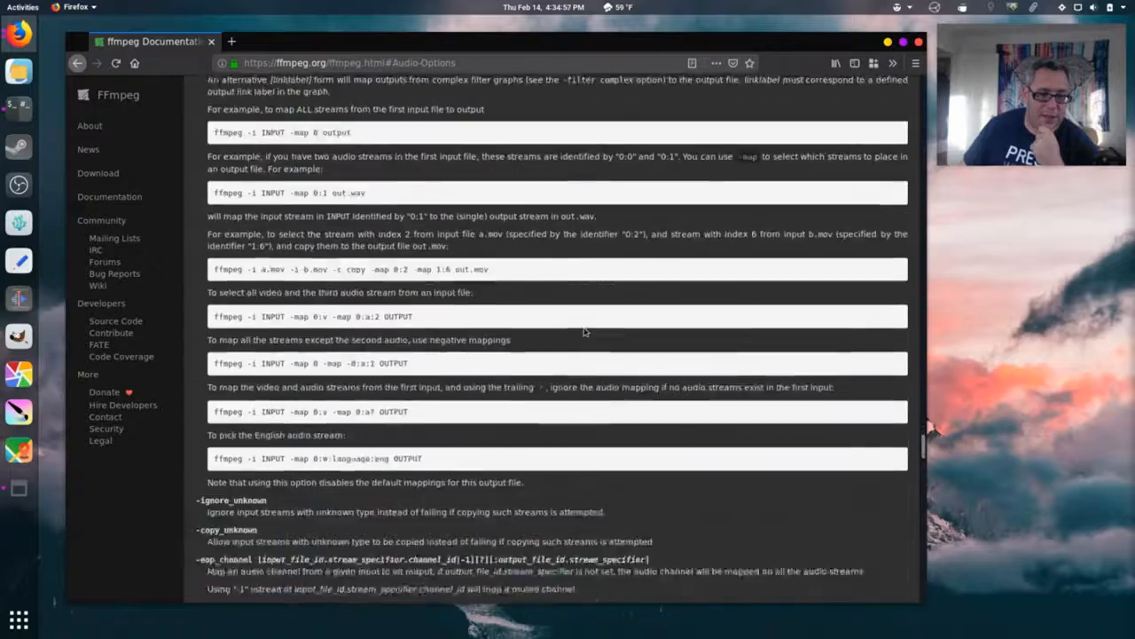
{"action": "scroll", "scroll_direction": "down", "scroll_amount": 3}
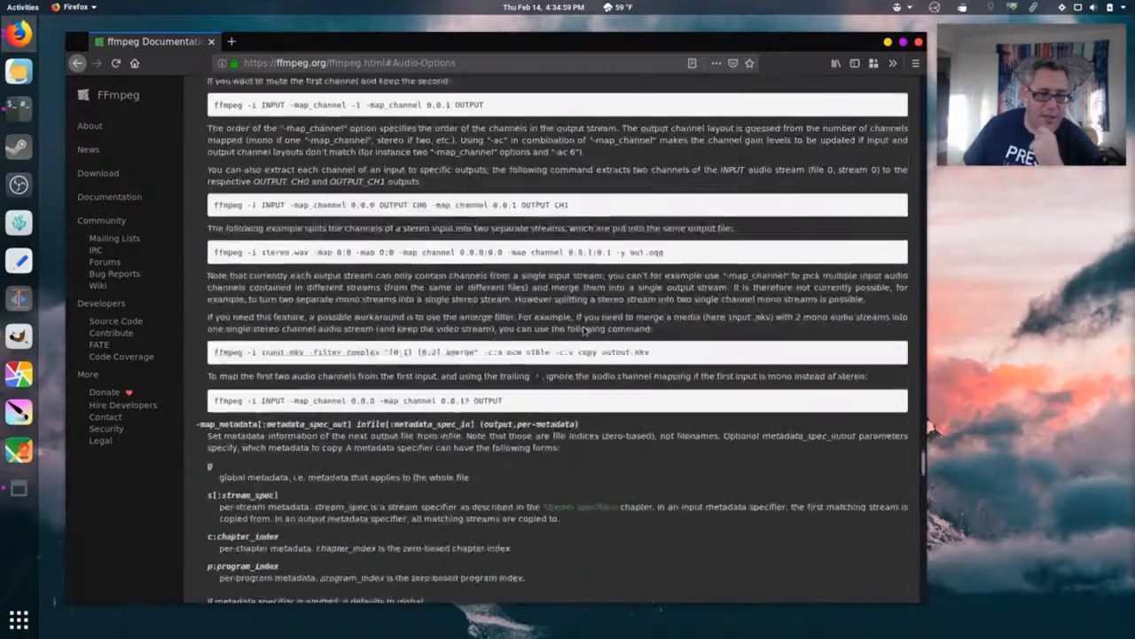
{"action": "scroll", "scroll_direction": "down", "scroll_amount": 3}
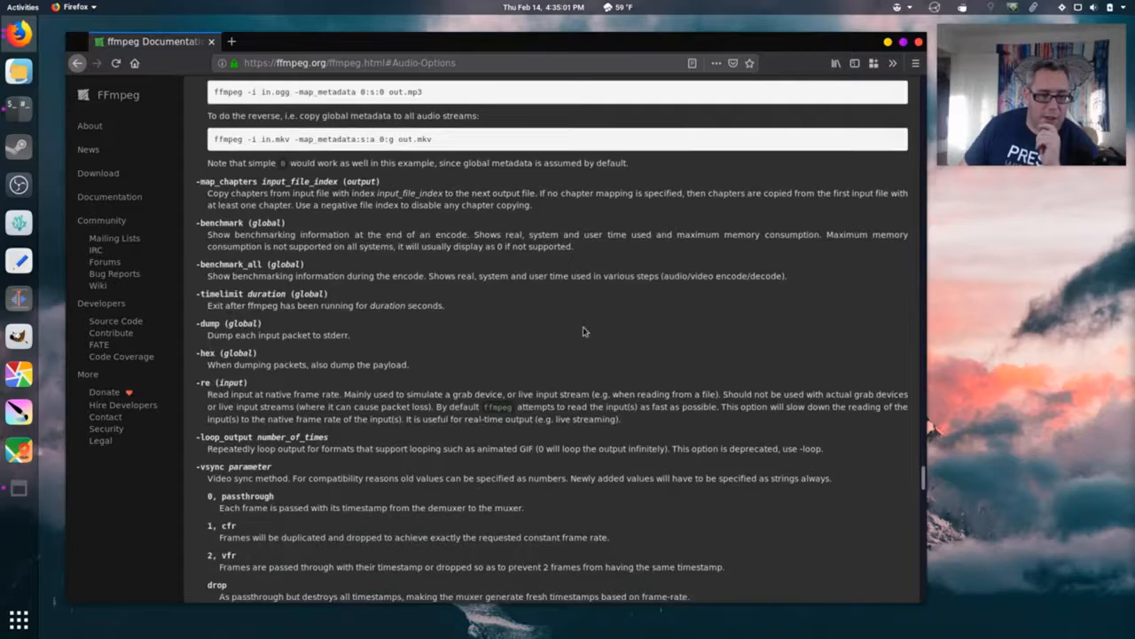
{"action": "scroll", "scroll_direction": "down", "scroll_amount": 3}
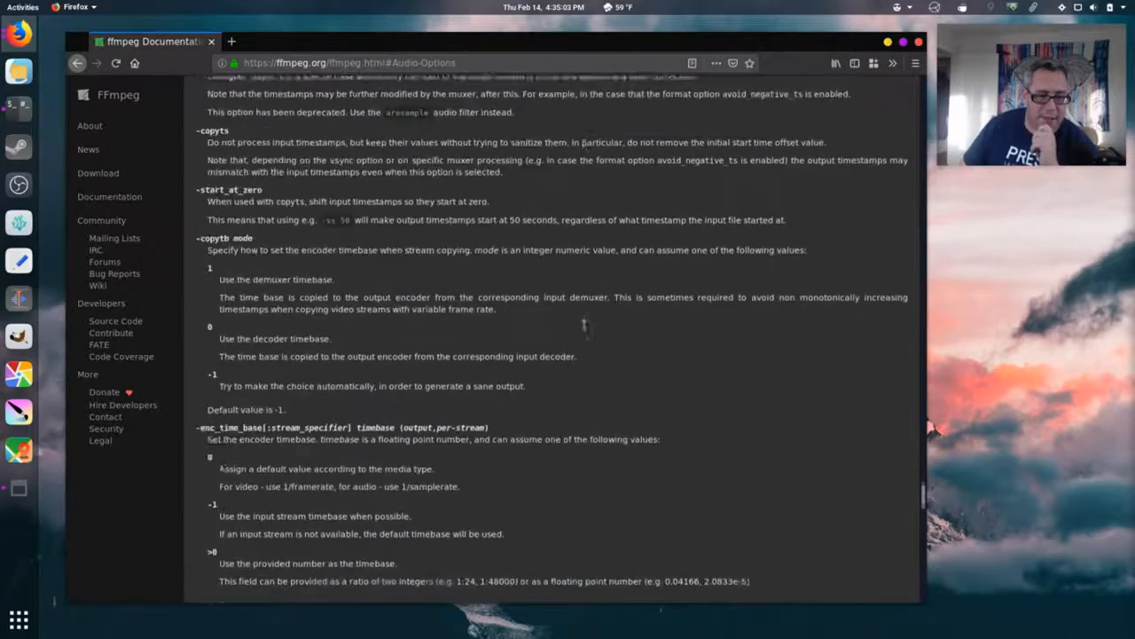
{"action": "scroll", "scroll_direction": "down", "scroll_amount": 3}
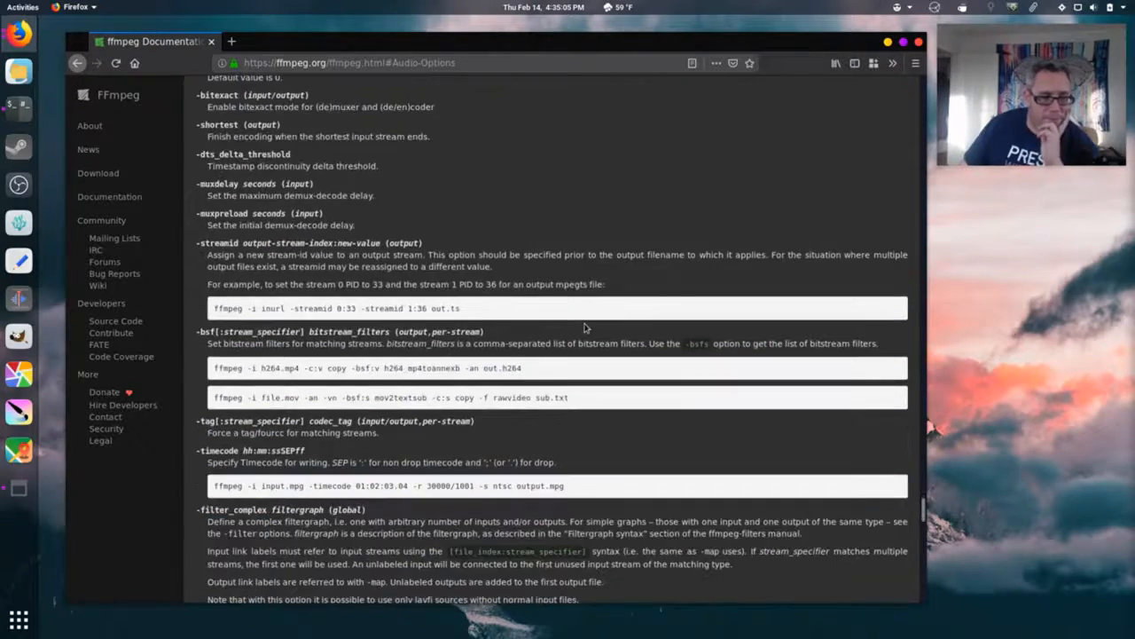
- Continue through the Examples down to the See Also and Authors sections
{"action": "scroll", "scroll_direction": "down", "scroll_amount": 3}
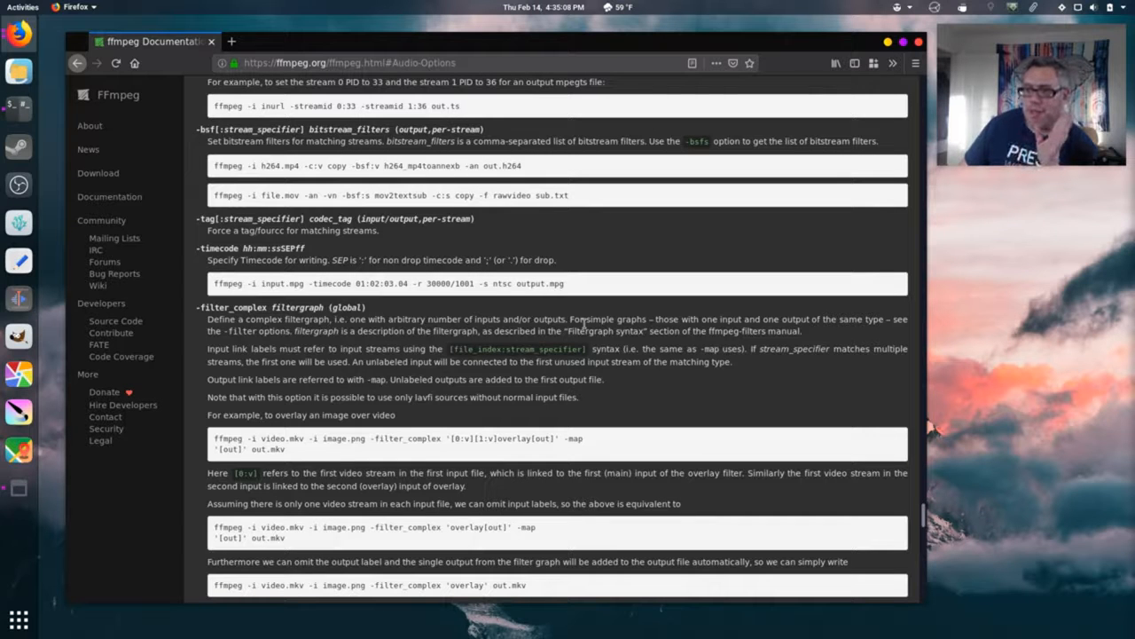
{"action": "scroll", "scroll_direction": "down", "scroll_amount": 3}
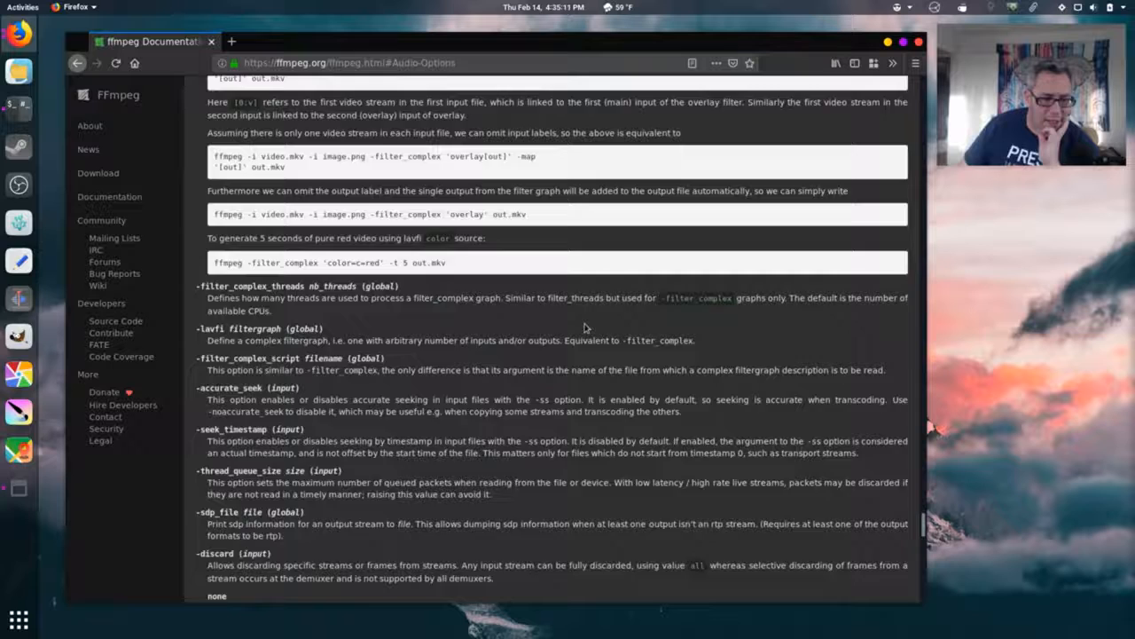
{"action": "scroll", "scroll_direction": "down", "scroll_amount": 3}
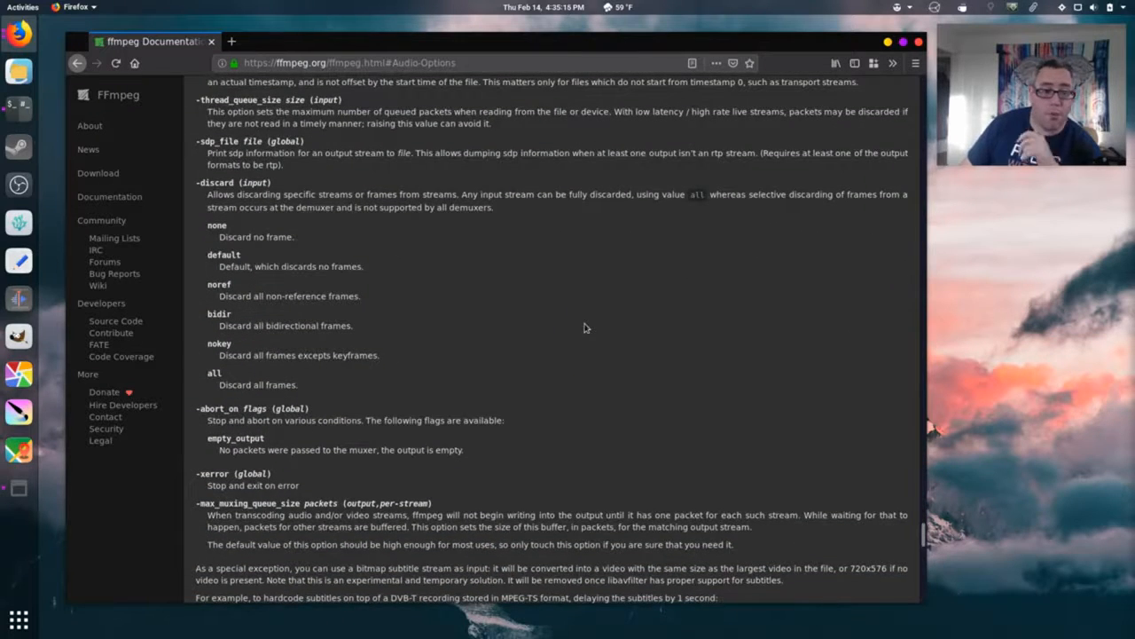
{"action": "scroll", "scroll_direction": "down", "scroll_amount": 3}
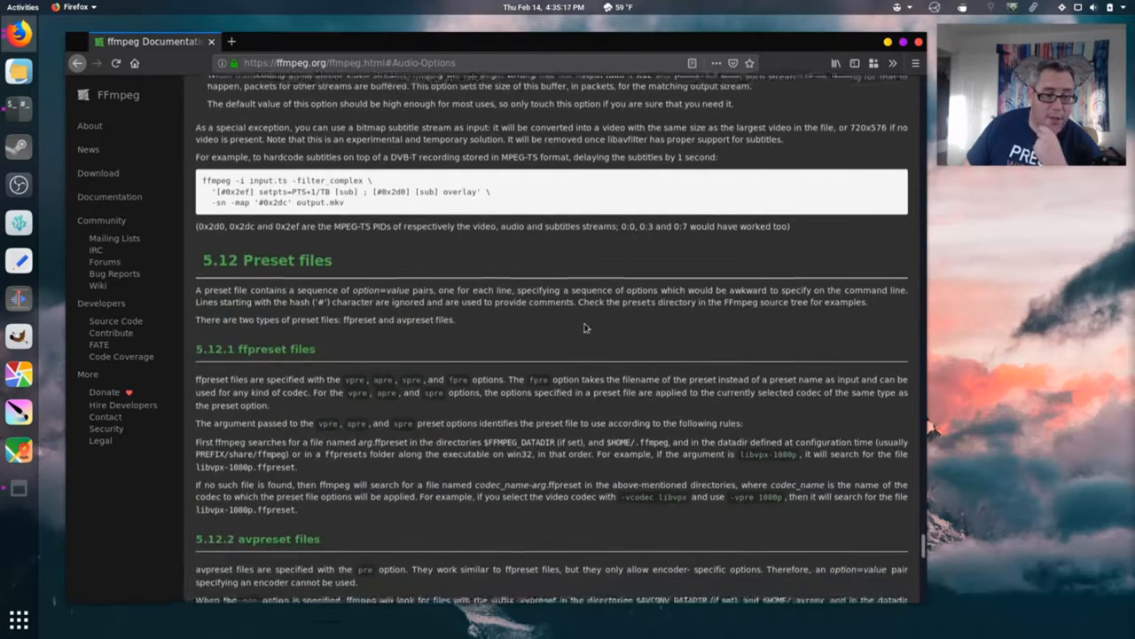
{"action": "scroll", "scroll_direction": "down", "scroll_amount": 3}
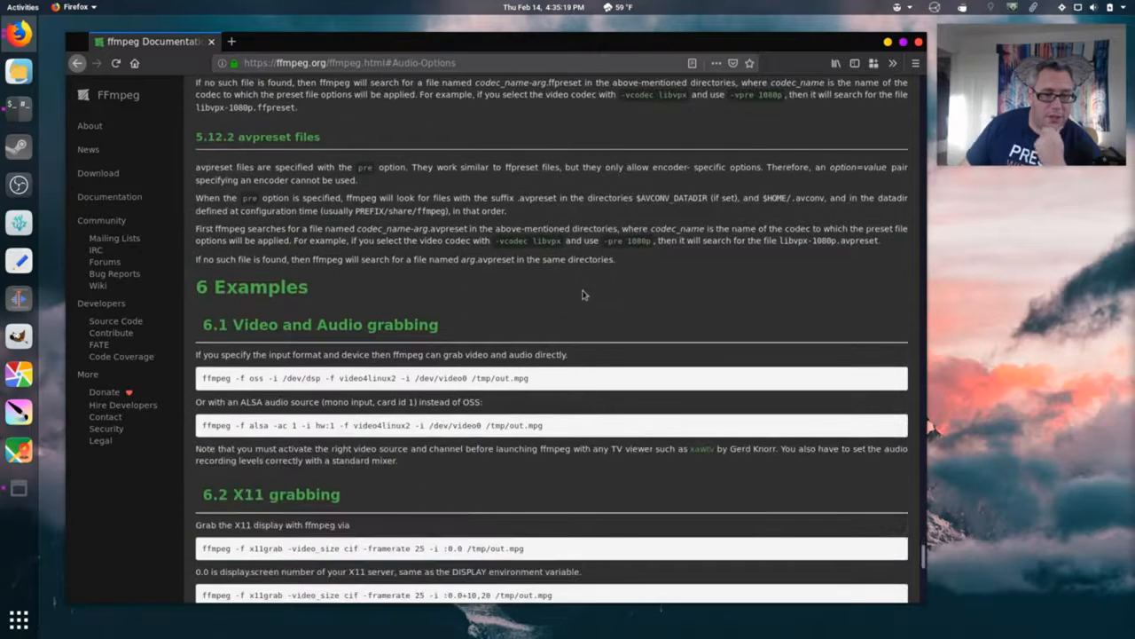
{"action": "scroll", "scroll_direction": "down", "scroll_amount": 3}
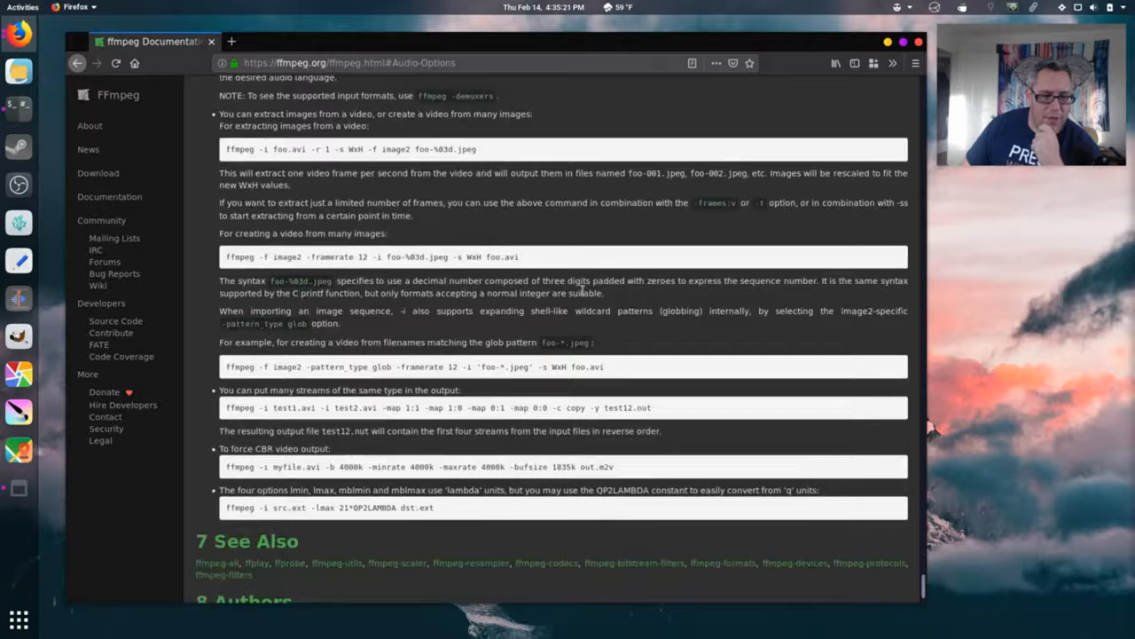
{"action": "scroll", "scroll_direction": "down", "scroll_amount": 3}
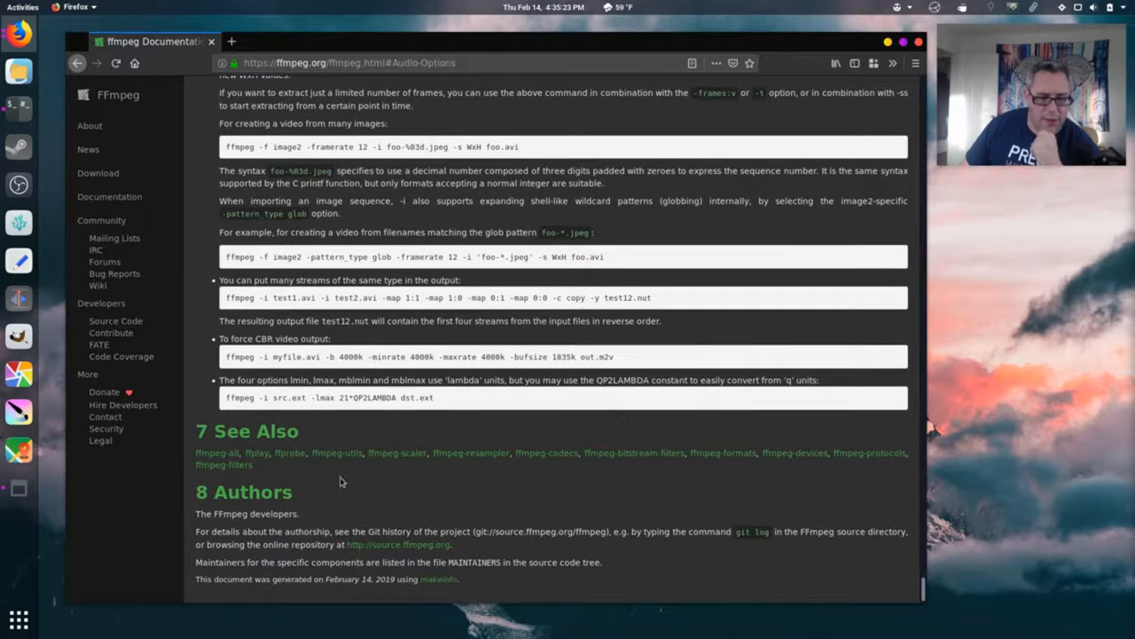
{"action": "mouse_move", "coordinate": [635, 453]}
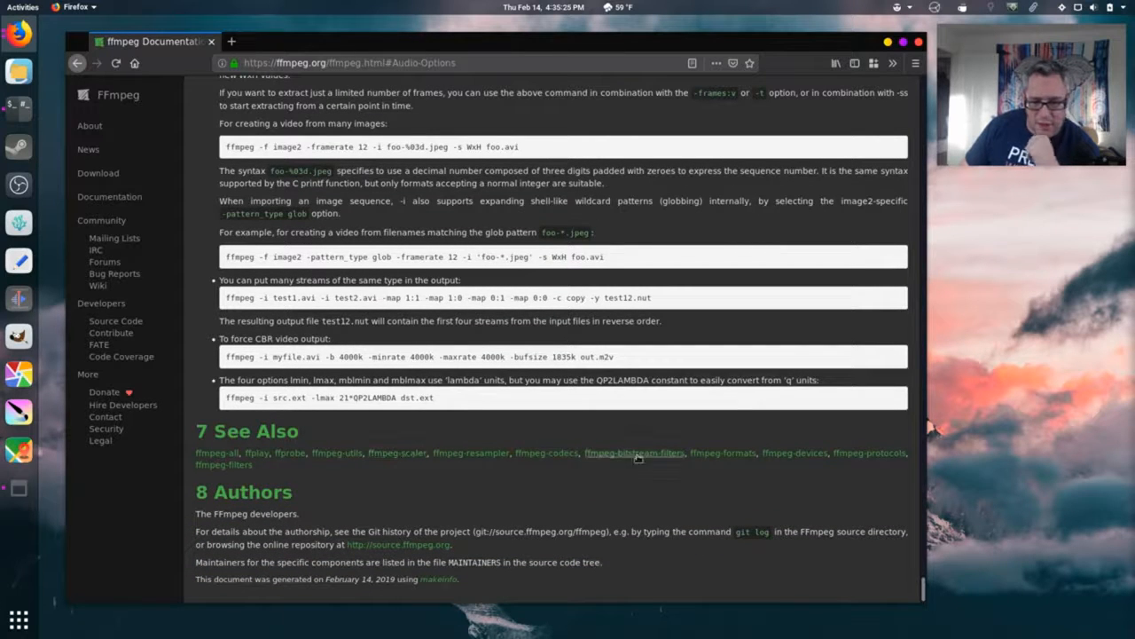
{"action": "mouse_move", "coordinate": [223, 465]}
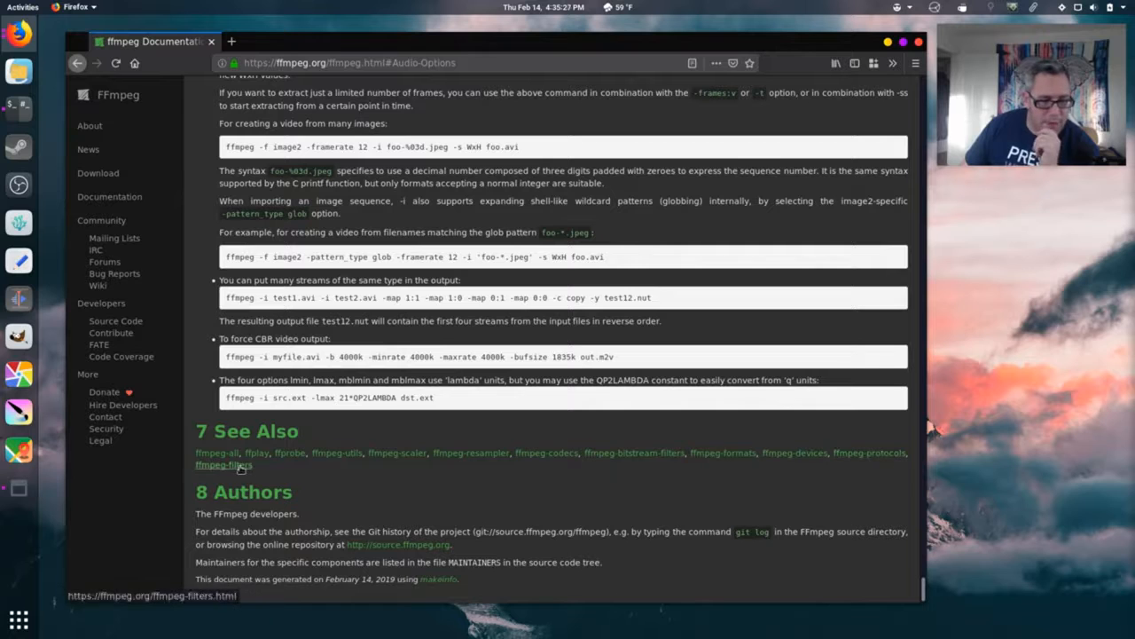
- Follow the ffmpeg-filters link and jump to the 7.1 acompressor filter section
{"action": "left_click", "coordinate": [224, 464]}
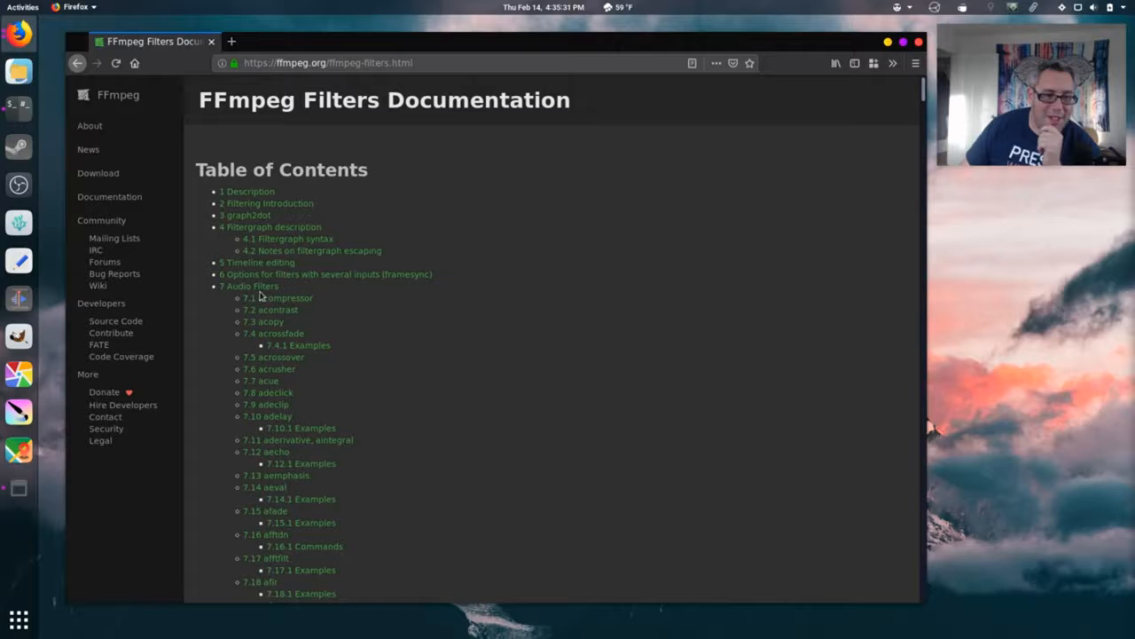
{"action": "left_click", "coordinate": [280, 298]}
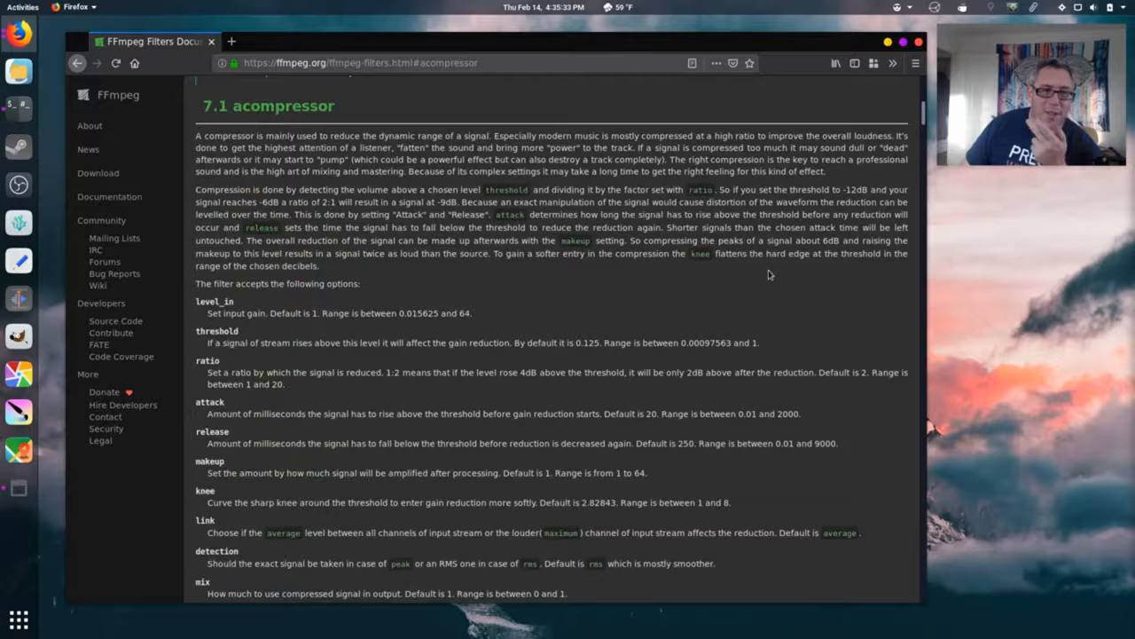
{"action": "mouse_move", "coordinate": [759, 291]}
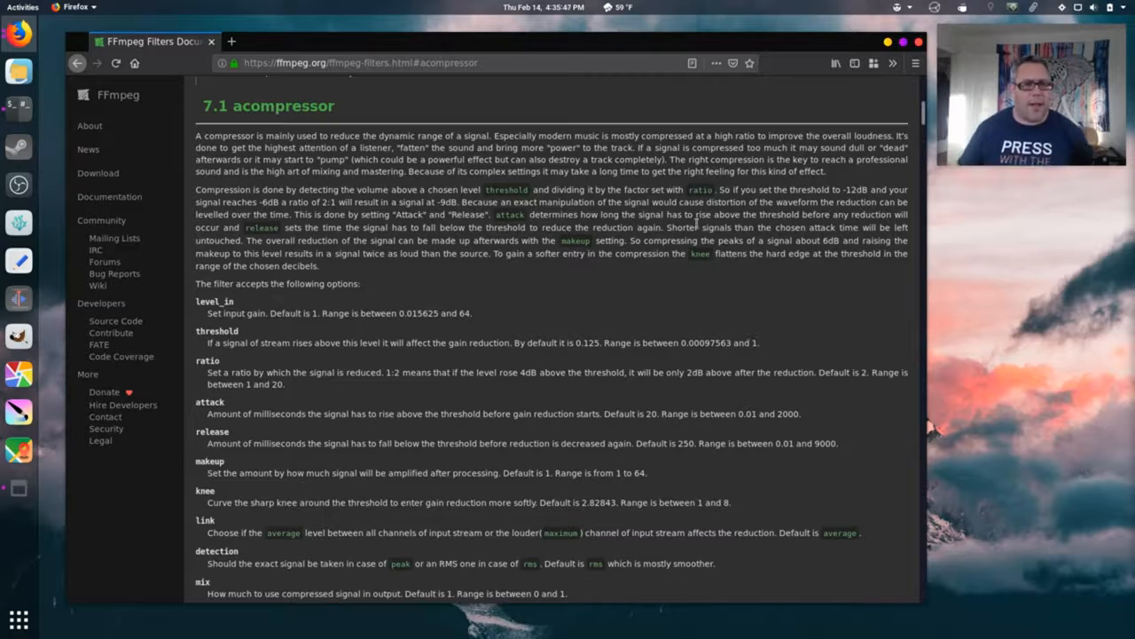
- In a new tab search DuckDuckGo for audio compressor, refine to audio compression, and show image results
{"action": "right_click", "coordinate": [215, 134]}
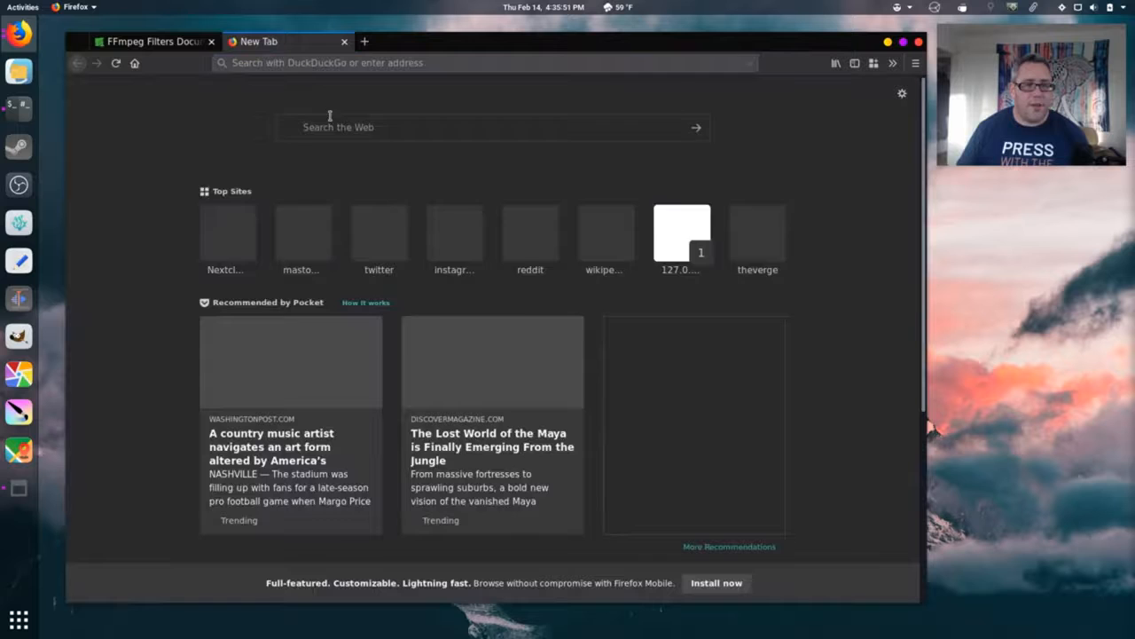
{"action": "type", "text": "audio compressor"}
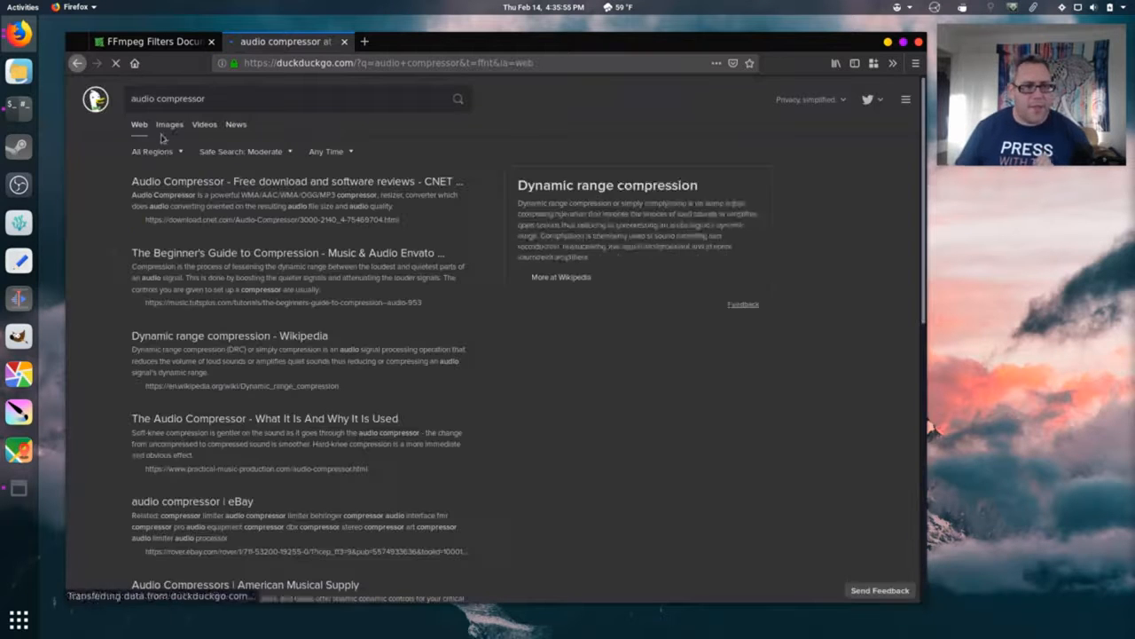
{"action": "left_click", "coordinate": [169, 124]}
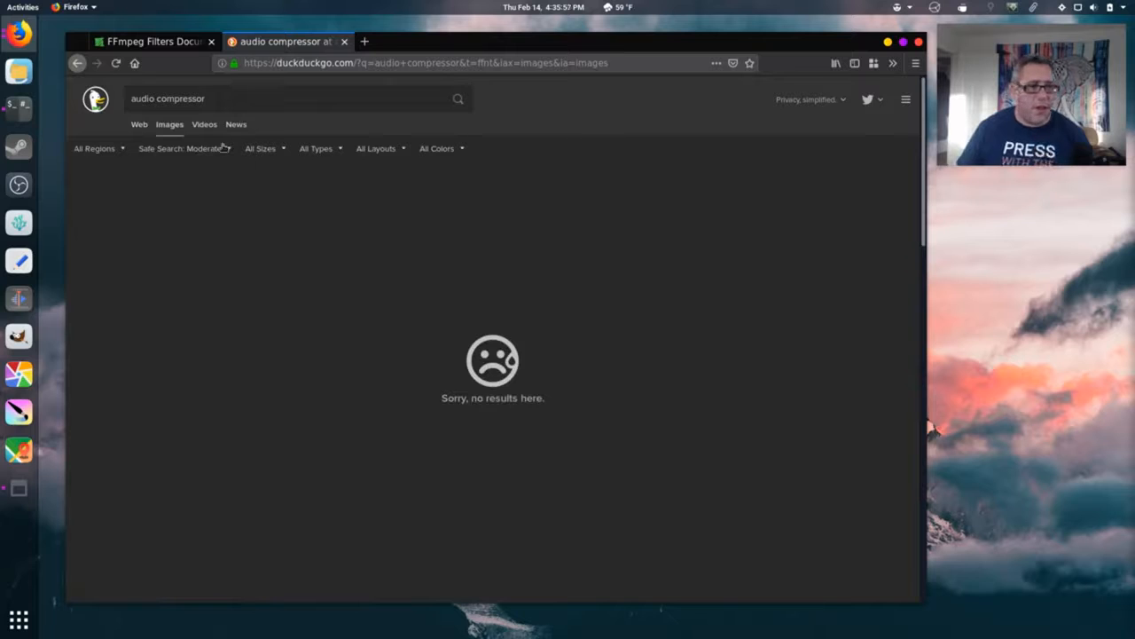
{"action": "left_click", "coordinate": [139, 124]}
{"action": "type", "text": "ion"}
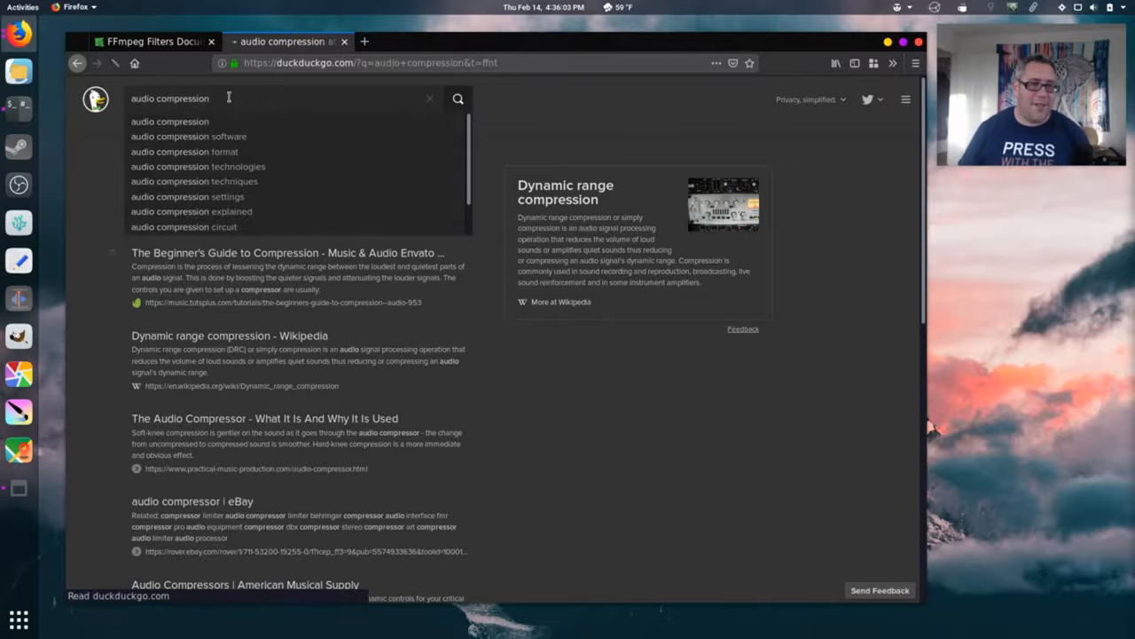
{"action": "left_click", "coordinate": [169, 124]}
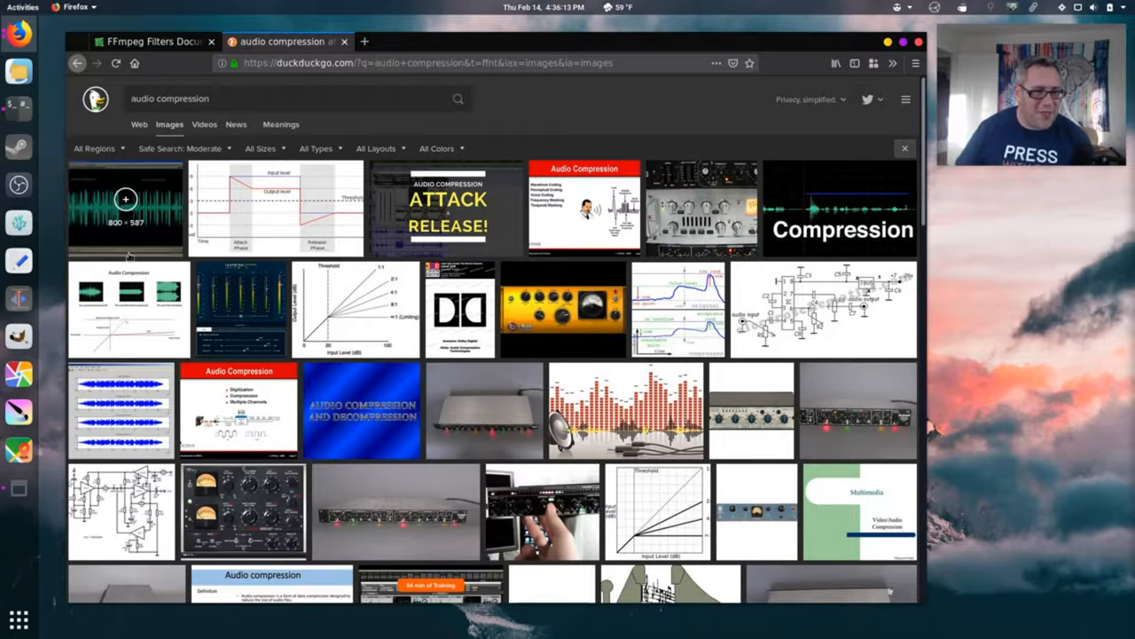
- Enlarge the Audio Compression waveform diagram, then return to the acompressor documentation tab
{"action": "left_click", "coordinate": [124, 209]}
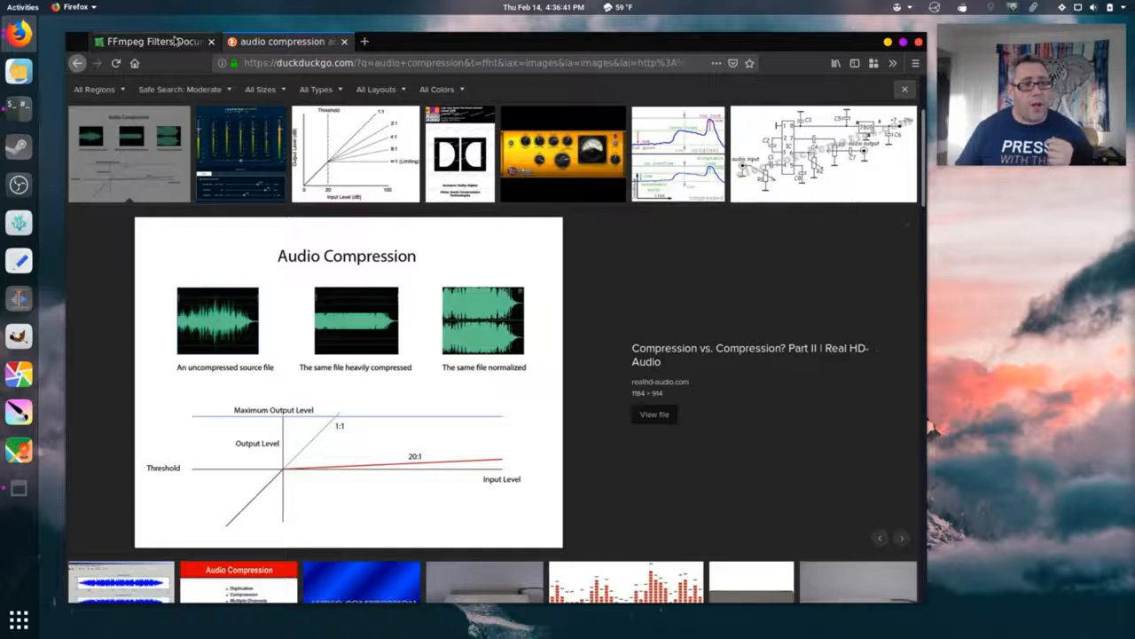
{"action": "left_click", "coordinate": [145, 41]}
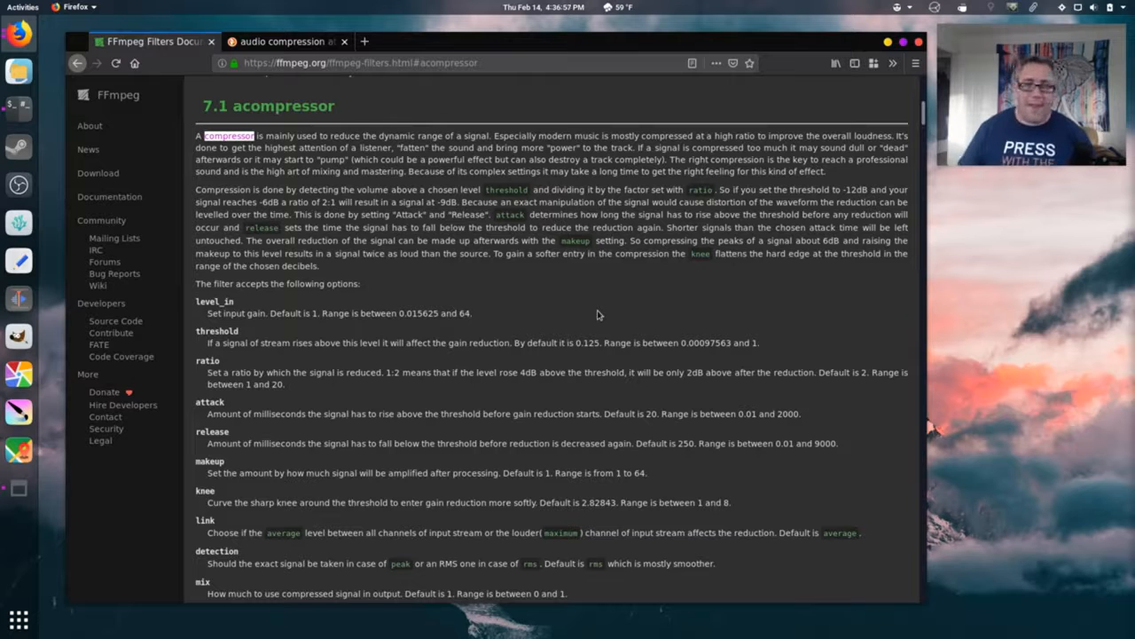
- Revisit the audio compression image preview, then bring up the Twitch Live Dashboard tab
{"action": "left_click", "coordinate": [283, 41]}
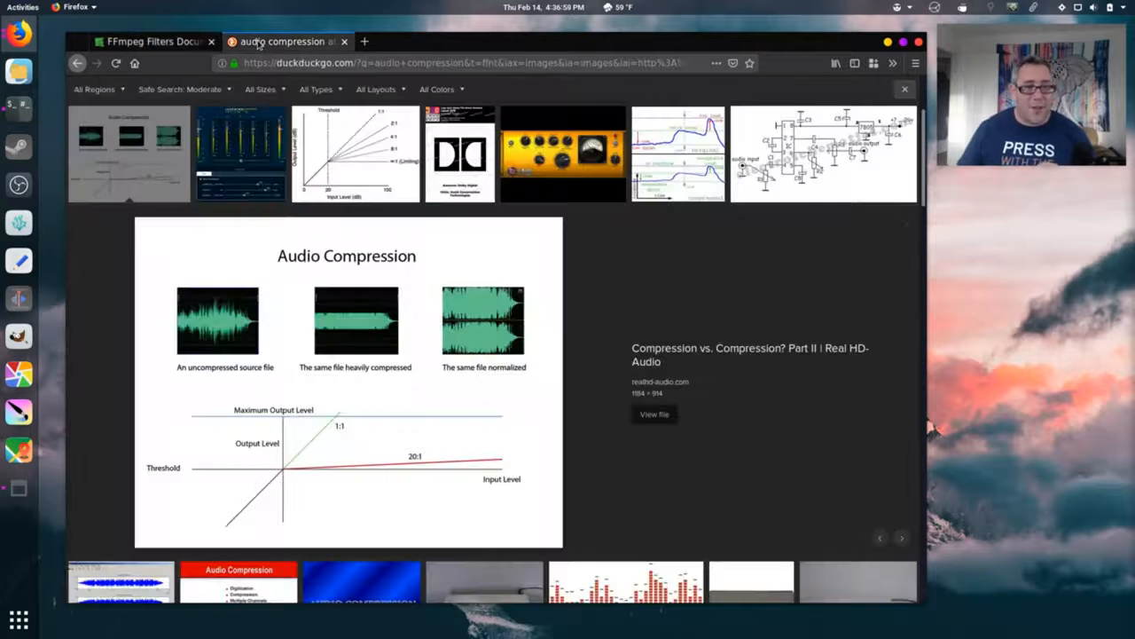
{"action": "left_click", "coordinate": [145, 41]}
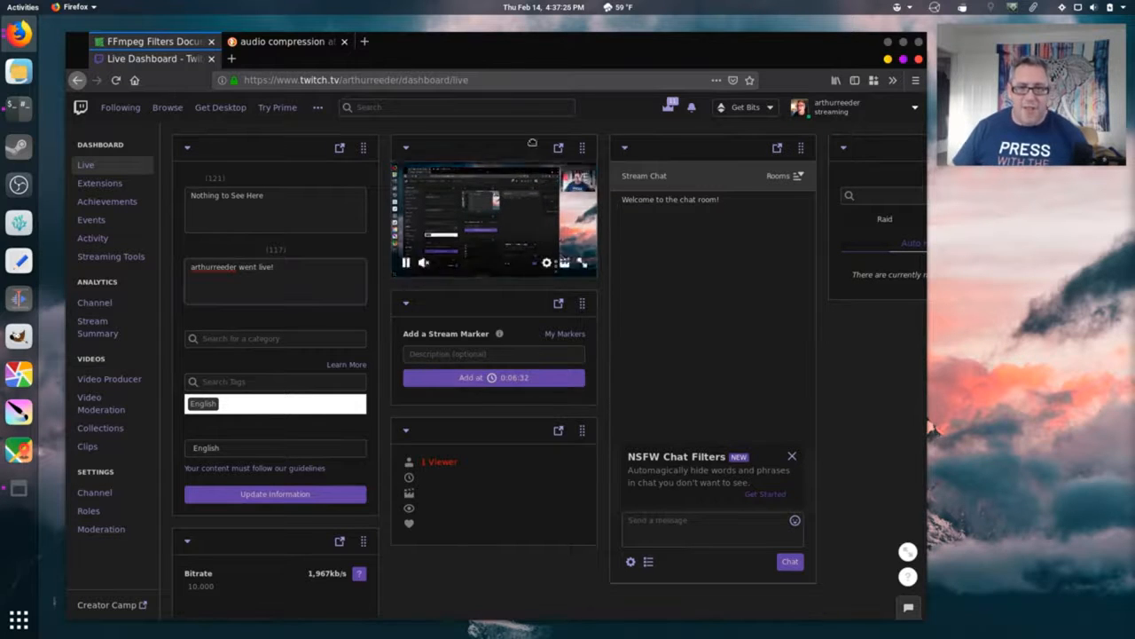
- Close the Twitch Live Dashboard tab to land back on the FFmpeg Filters contents
{"action": "left_click", "coordinate": [151, 41]}
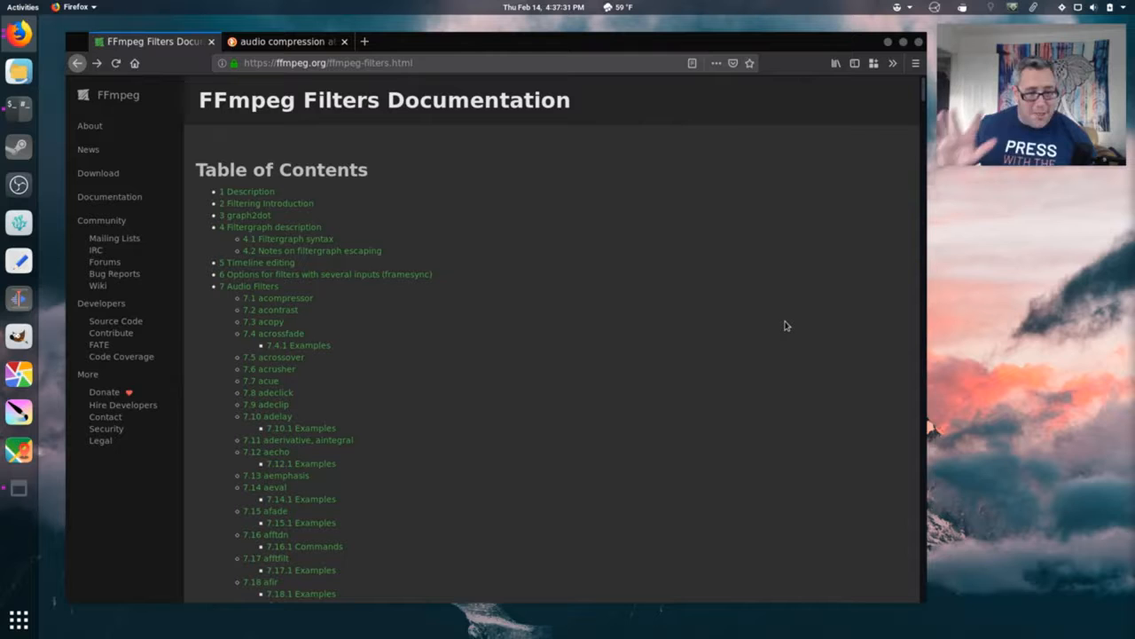
{"action": "mouse_move", "coordinate": [89, 125]}
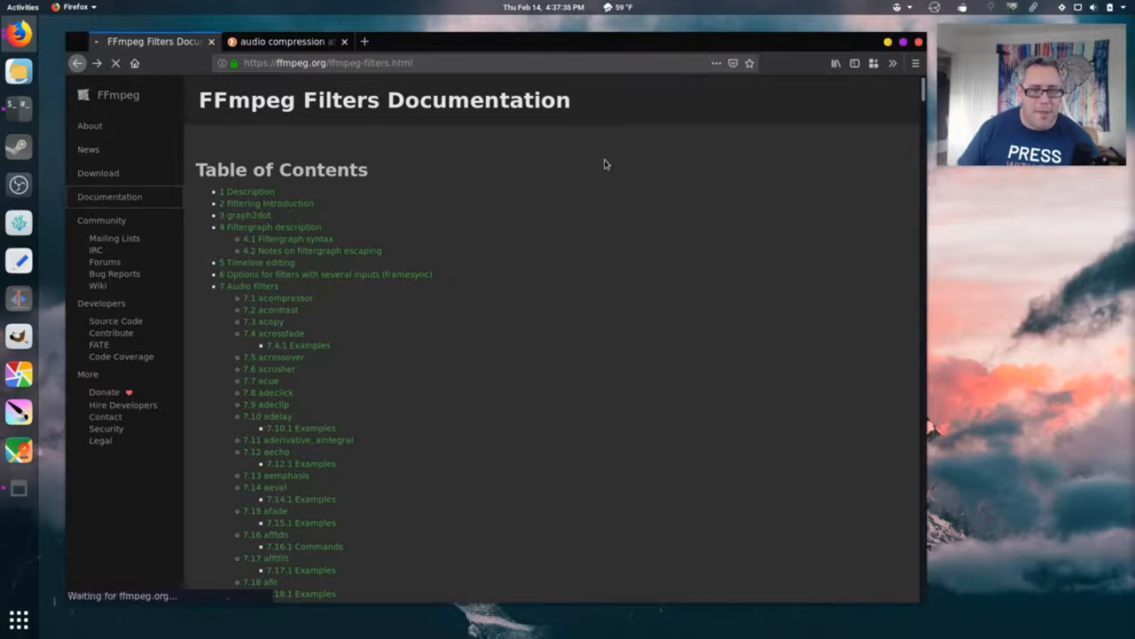
- Return to the ffmpeg tool documentation and jump to the 4.1.4 Stream handling section
{"action": "left_click", "coordinate": [110, 195]}
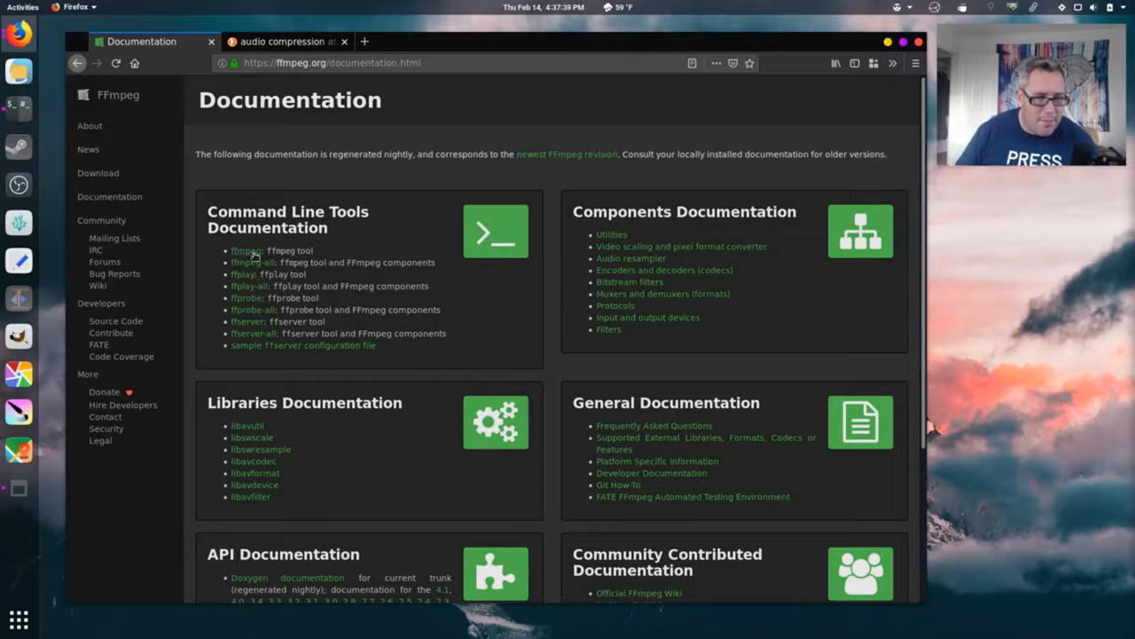
{"action": "left_click", "coordinate": [245, 250]}
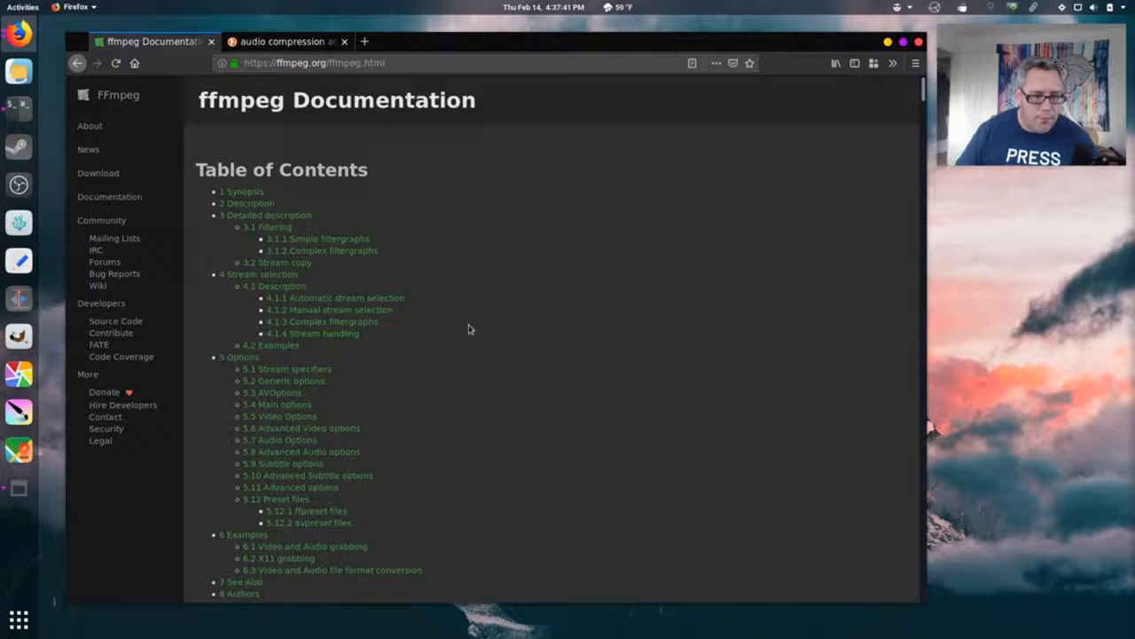
{"action": "scroll", "scroll_direction": "down", "scroll_amount": 3}
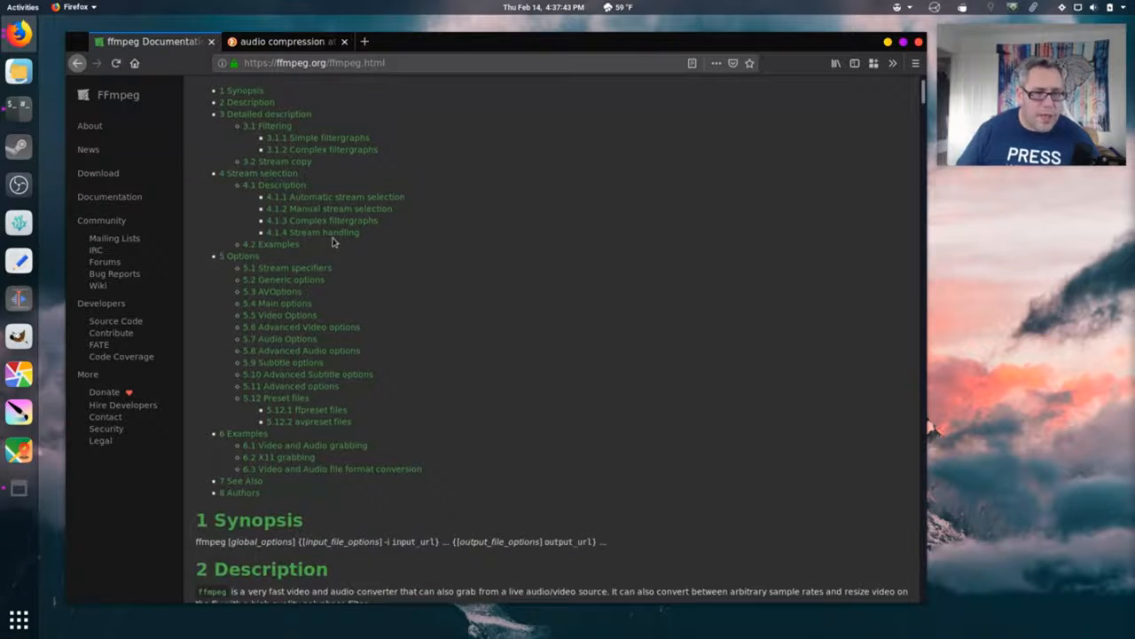
{"action": "mouse_move", "coordinate": [312, 232]}
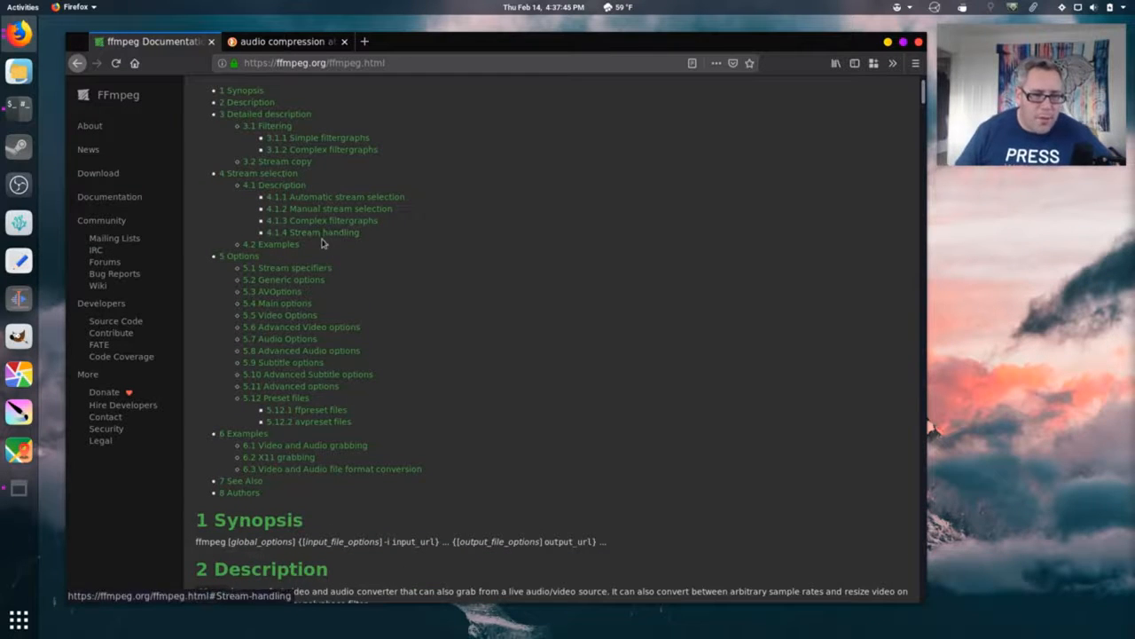
{"action": "left_click", "coordinate": [313, 231]}
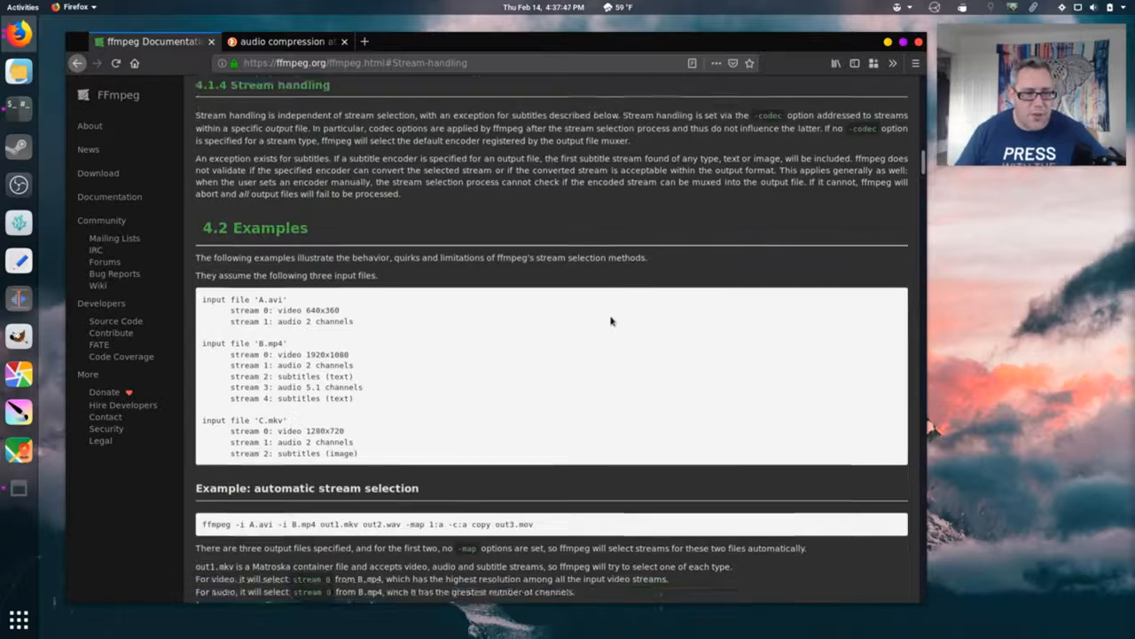
- Read down to See Also and follow the ffmpeg-protocols link
{"action": "scroll", "scroll_direction": "down", "scroll_amount": 3}
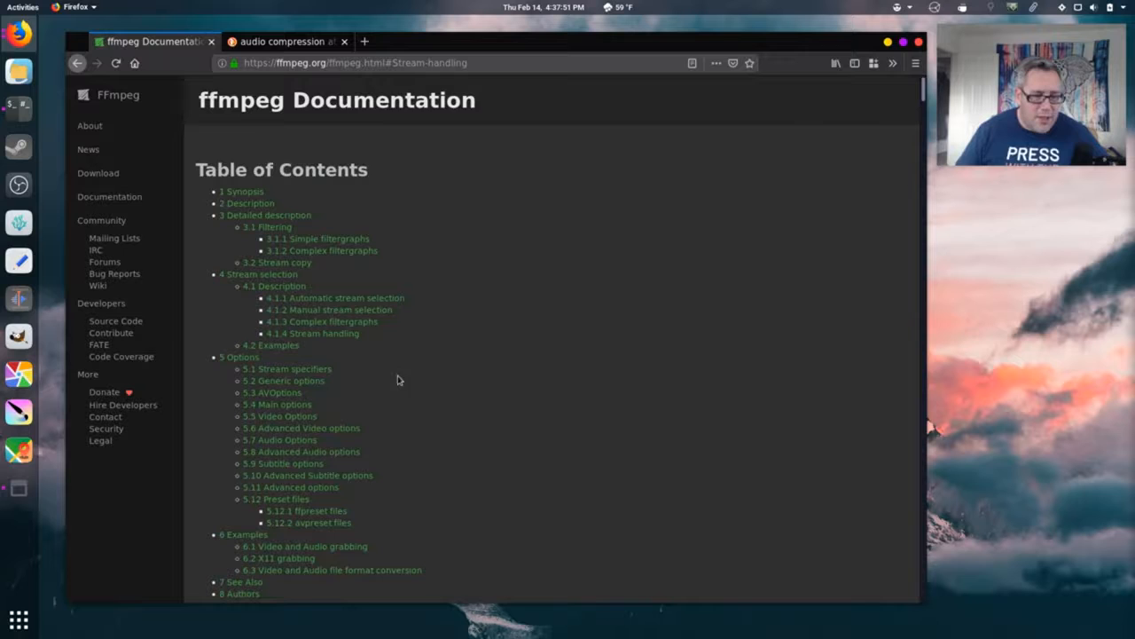
{"action": "scroll", "scroll_direction": "down", "scroll_amount": 3}
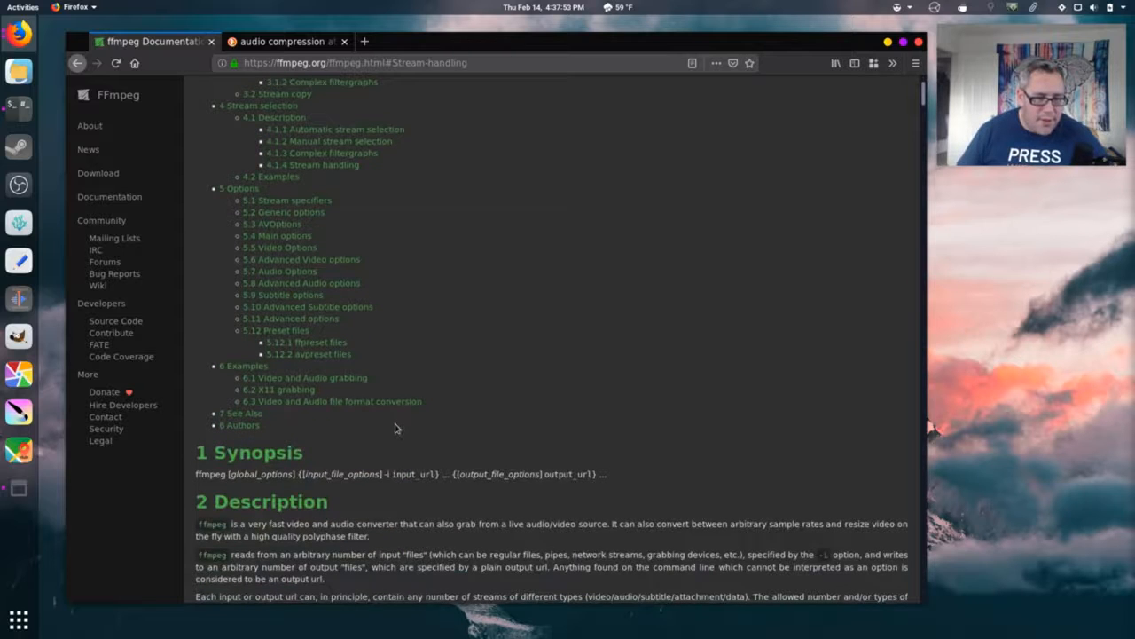
{"action": "scroll", "scroll_direction": "down", "scroll_amount": 3}
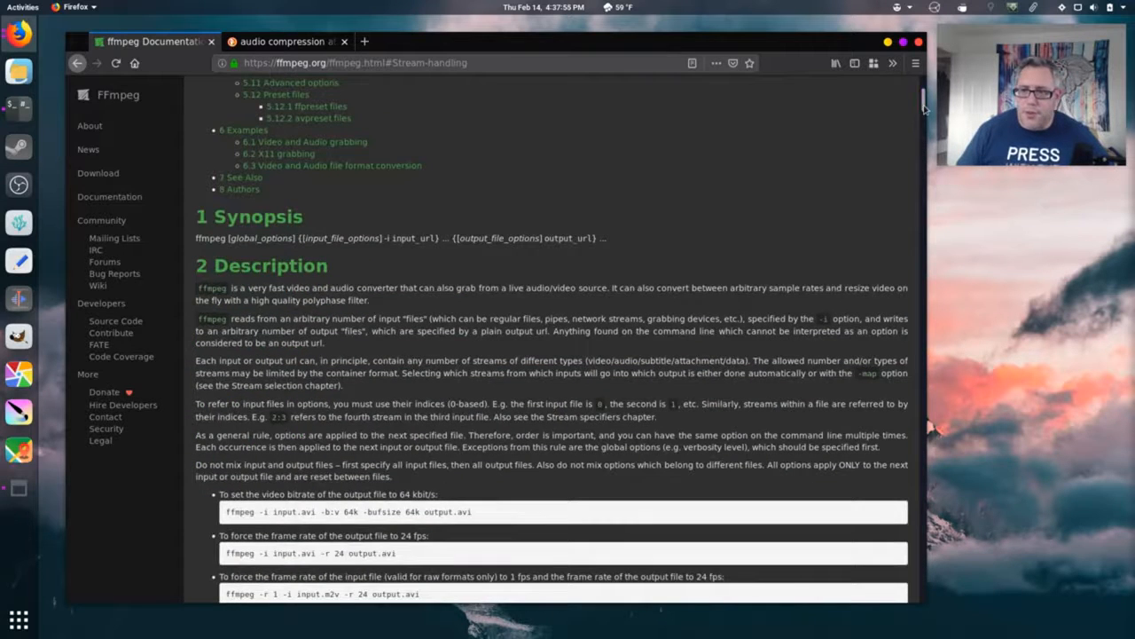
{"action": "scroll", "scroll_direction": "down", "scroll_amount": 3}
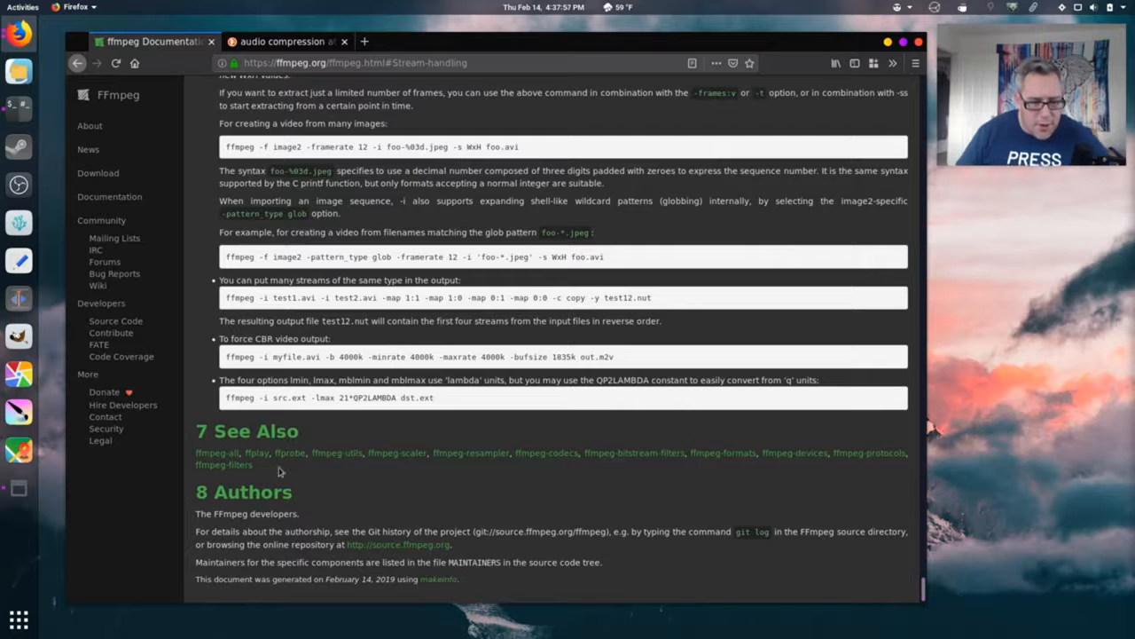
{"action": "mouse_move", "coordinate": [216, 453]}
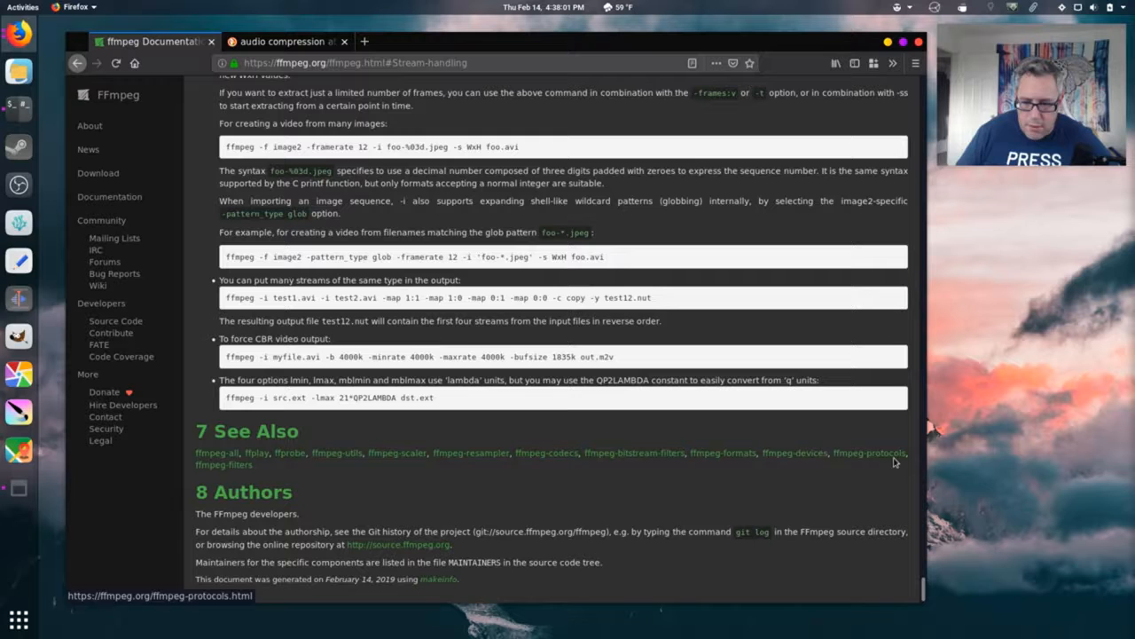
{"action": "mouse_move", "coordinate": [723, 452]}
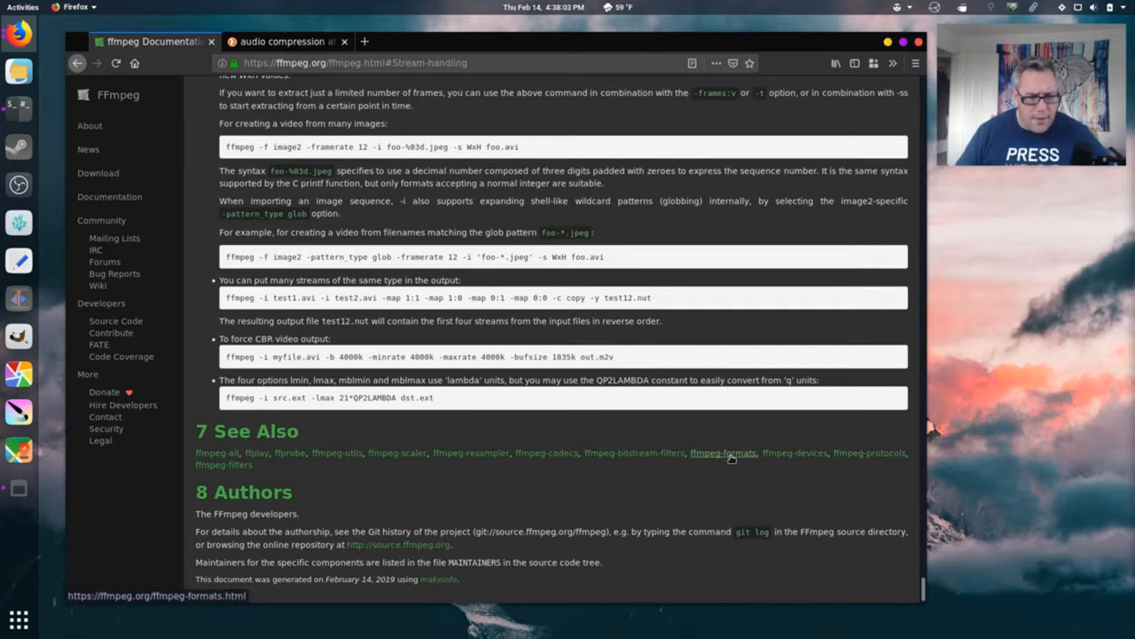
{"action": "mouse_move", "coordinate": [870, 452]}
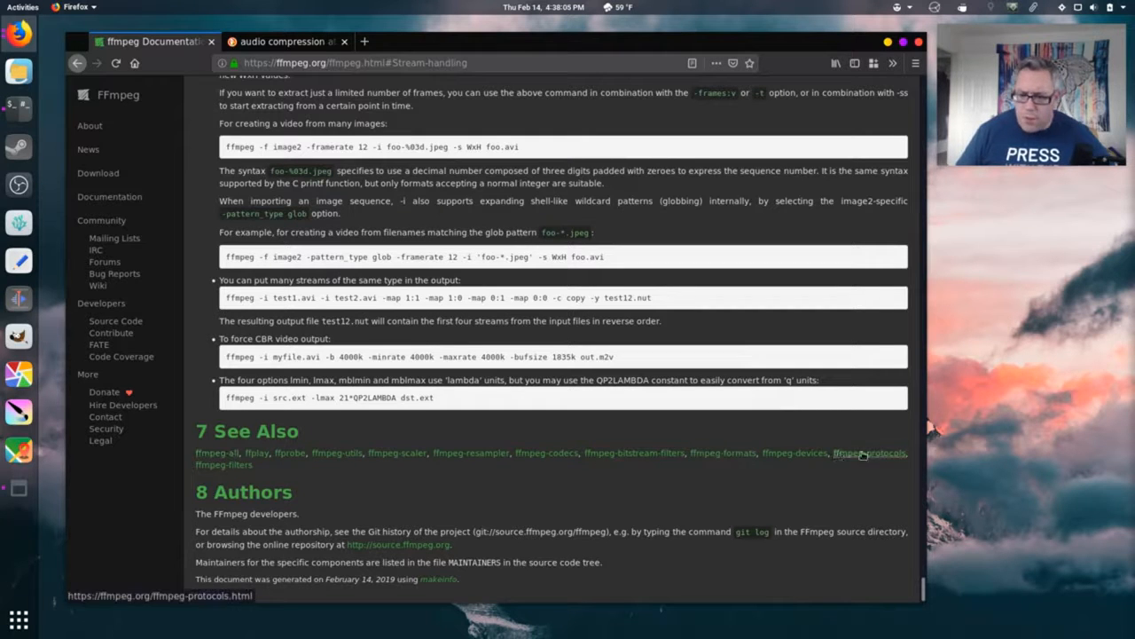
{"action": "left_click", "coordinate": [869, 453]}
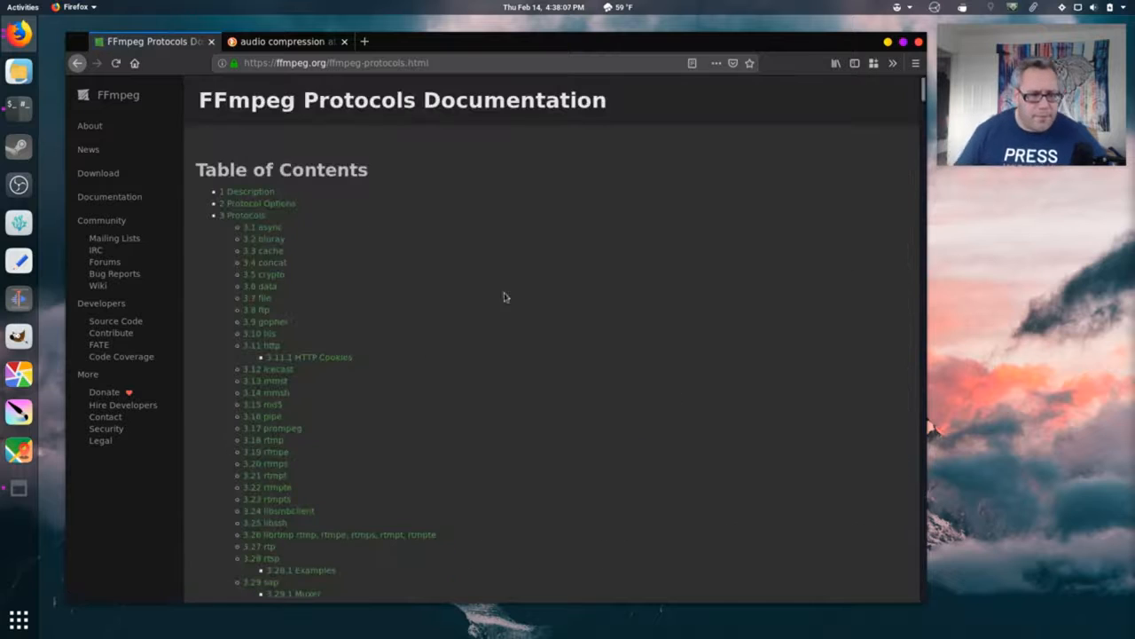
{"action": "mouse_move", "coordinate": [376, 323]}
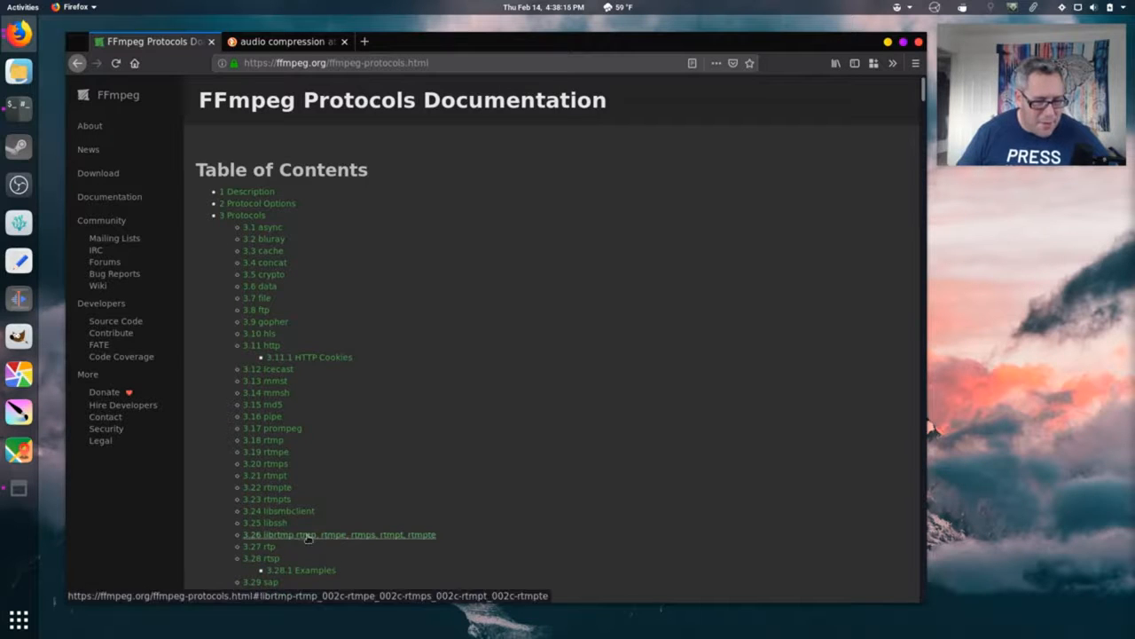
{"action": "mouse_move", "coordinate": [309, 511]}
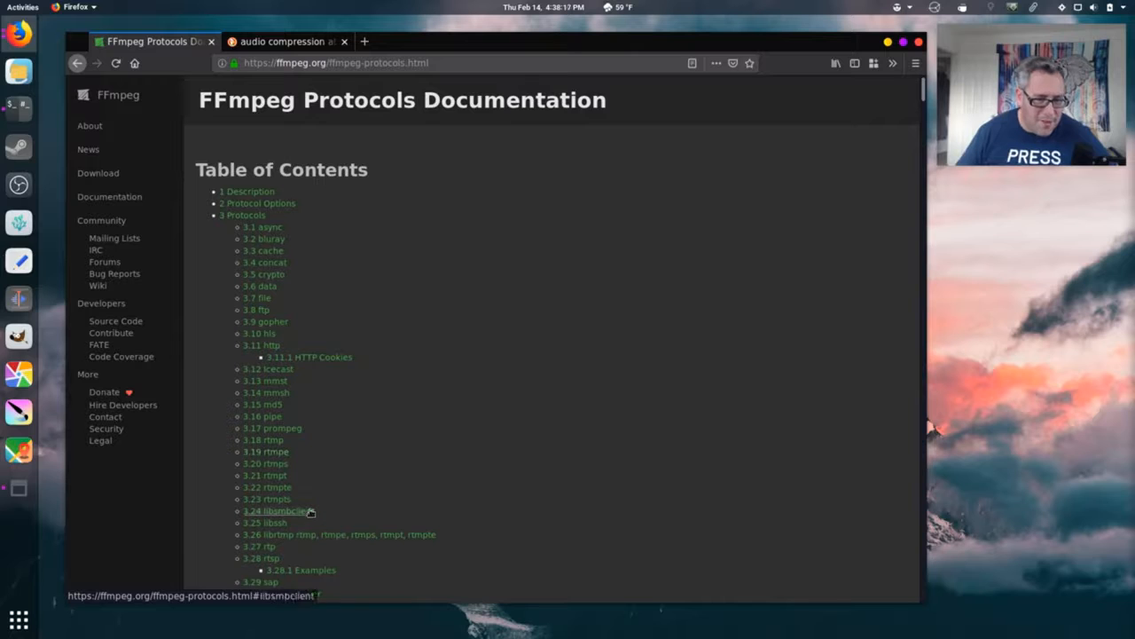
{"action": "mouse_move", "coordinate": [280, 547]}
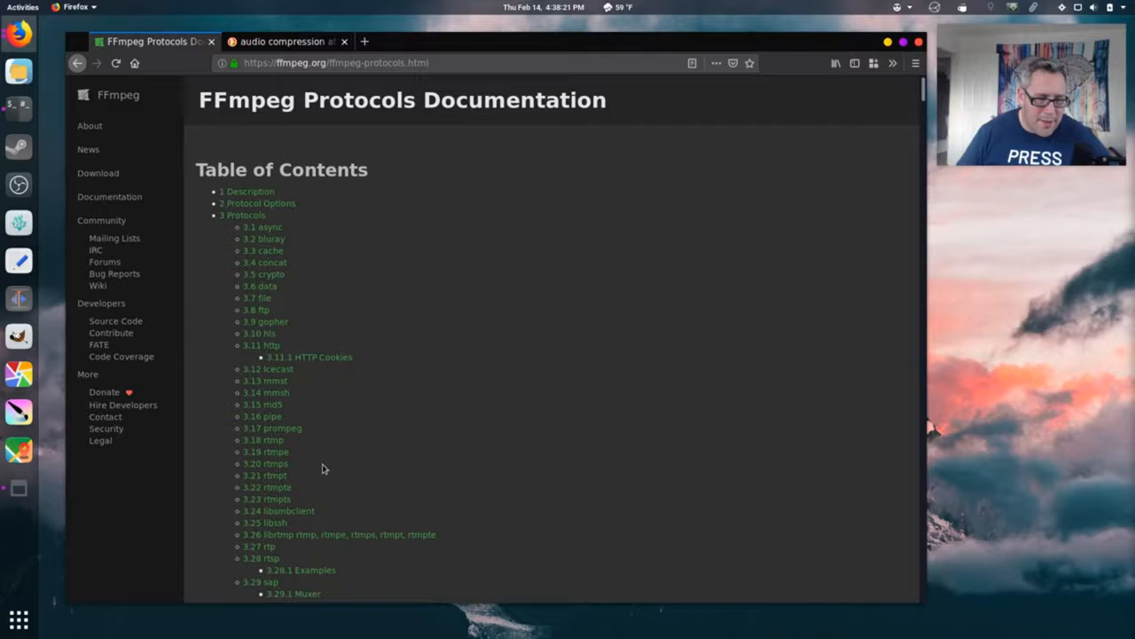
- Scroll the Protocols table of contents and jump to the 3.28 rtsp section
{"action": "scroll", "scroll_direction": "down", "scroll_amount": 3}
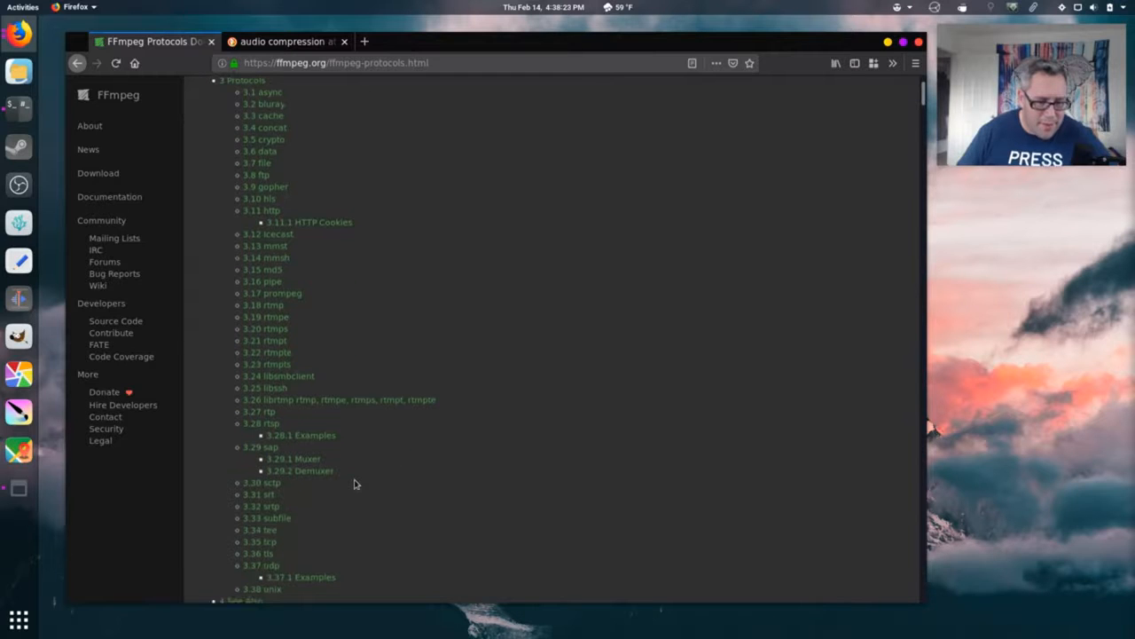
{"action": "scroll", "scroll_direction": "down", "scroll_amount": 3}
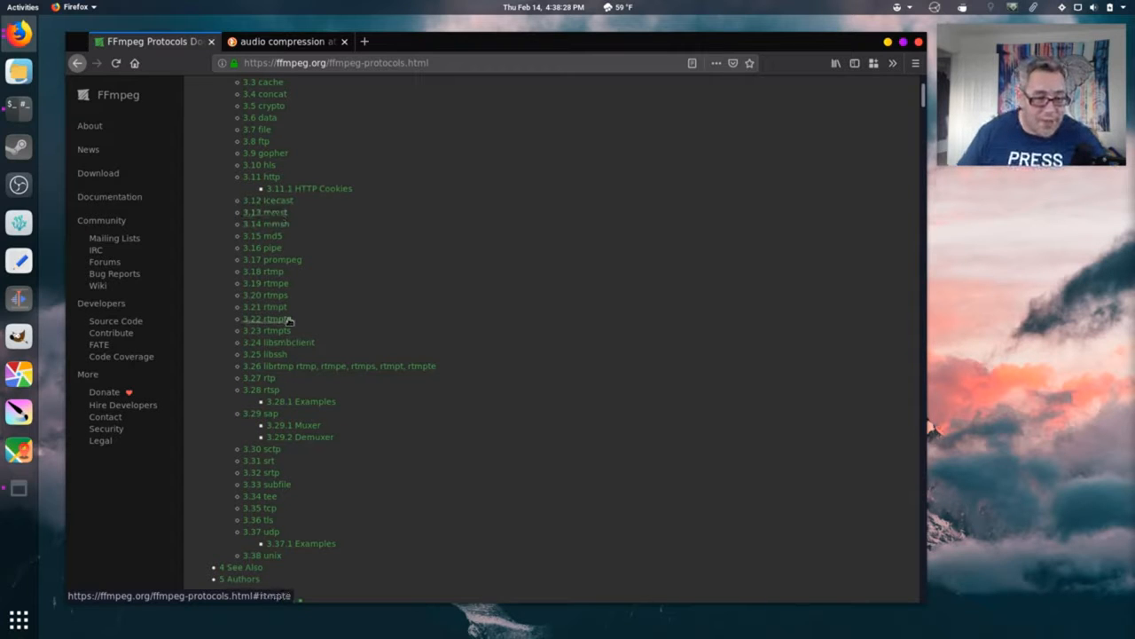
{"action": "mouse_move", "coordinate": [354, 365]}
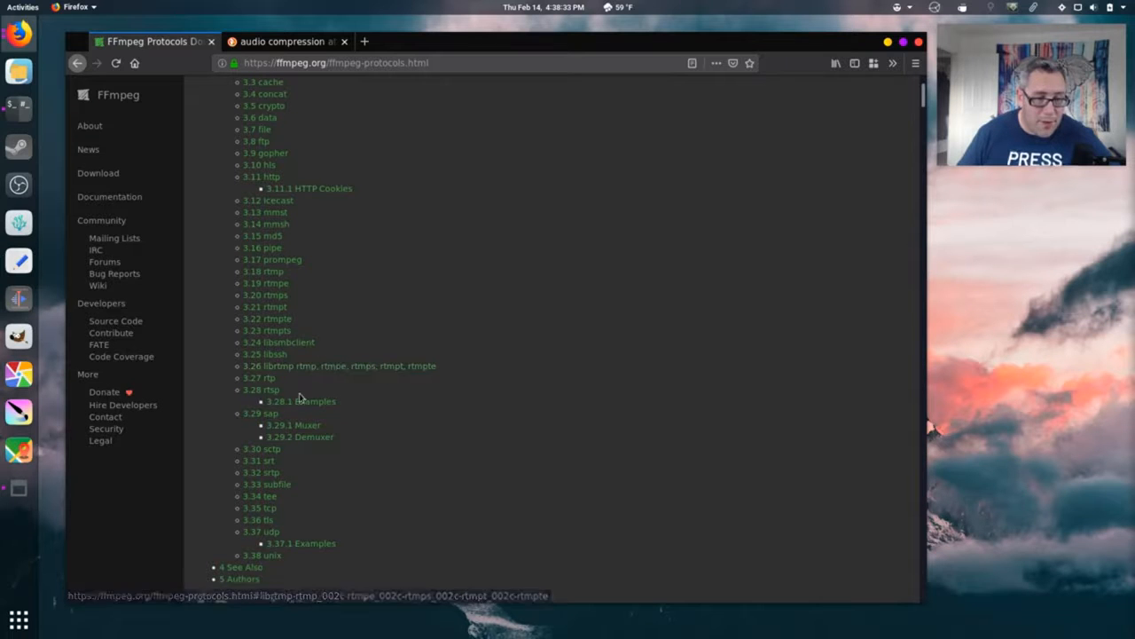
{"action": "left_click", "coordinate": [261, 390]}
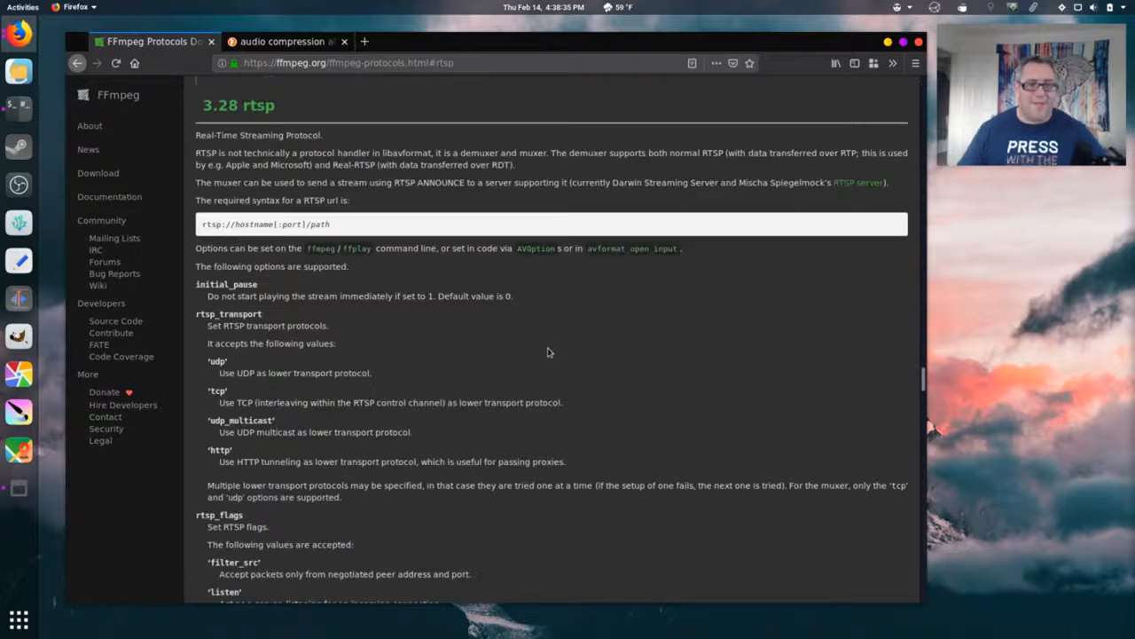
{"action": "mouse_move", "coordinate": [553, 351]}
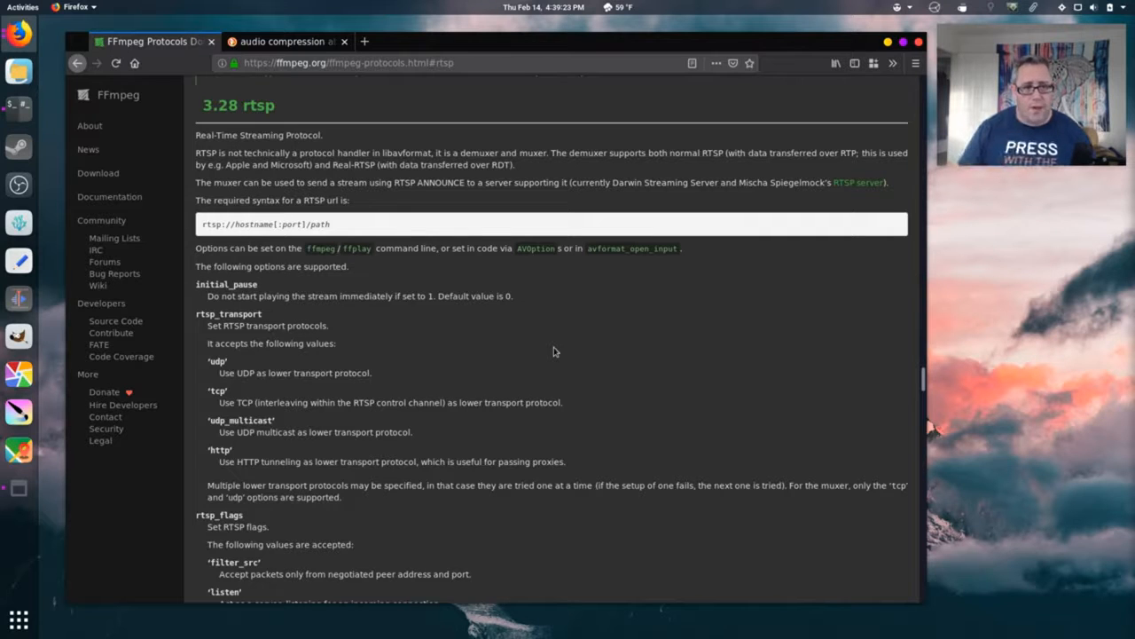
{"action": "mouse_move", "coordinate": [487, 327]}
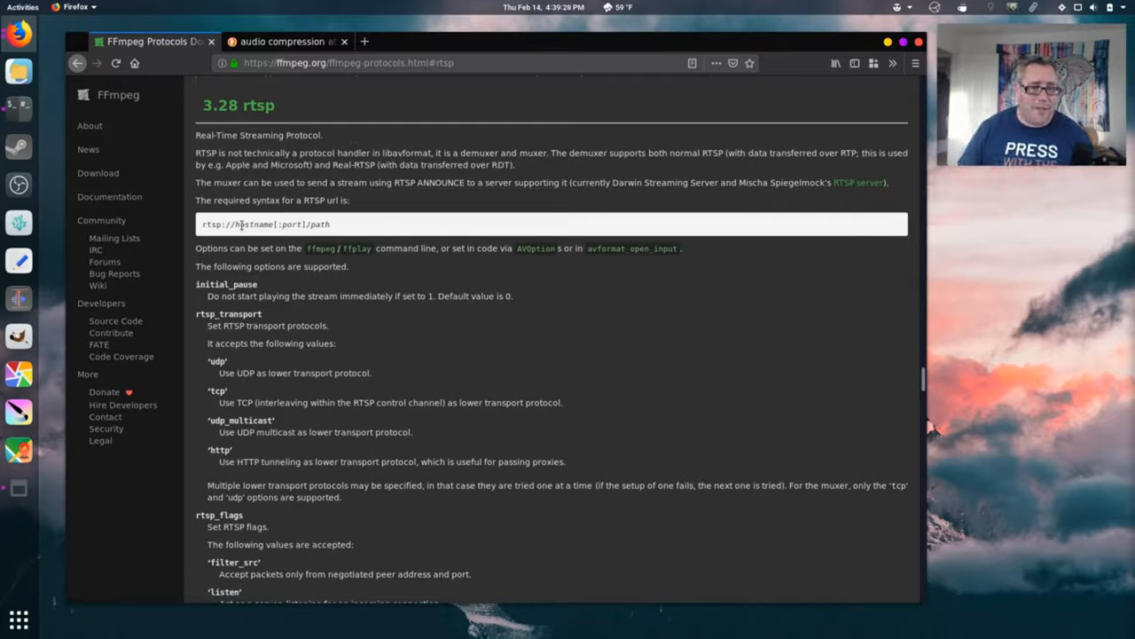
{"action": "double_click", "coordinate": [254, 223]}
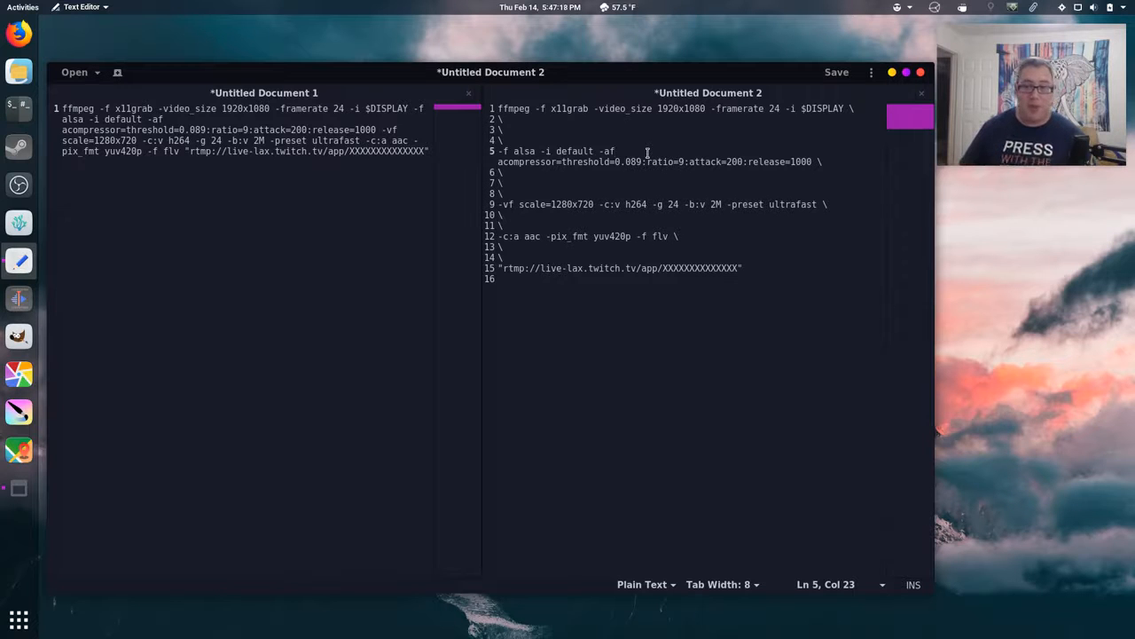
- Select the alsa input device name 'default' on line 5, then bring up system Settings
{"action": "double_click", "coordinate": [574, 151]}
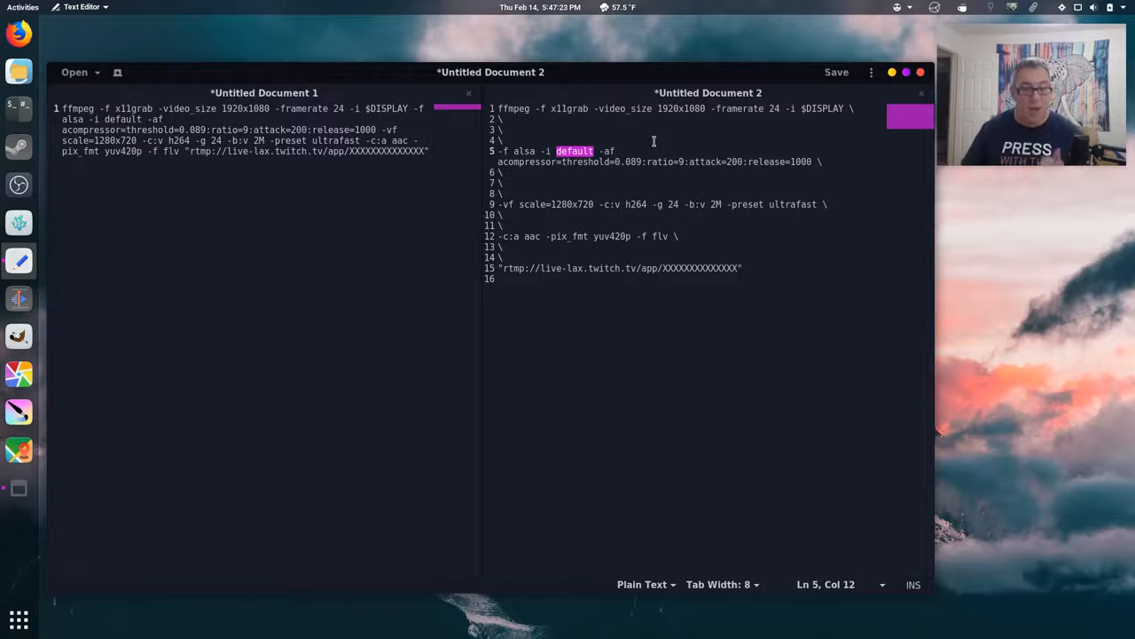
{"action": "left_click", "coordinate": [1079, 7]}
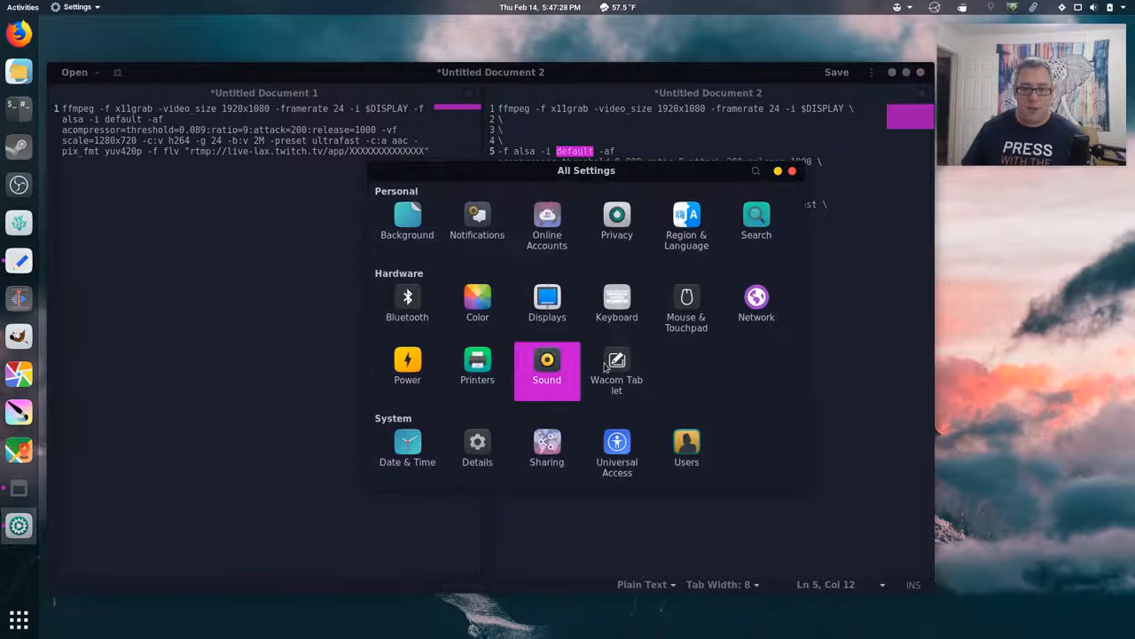
- View the Sound settings to check the available audio devices
{"action": "left_click", "coordinate": [547, 366]}
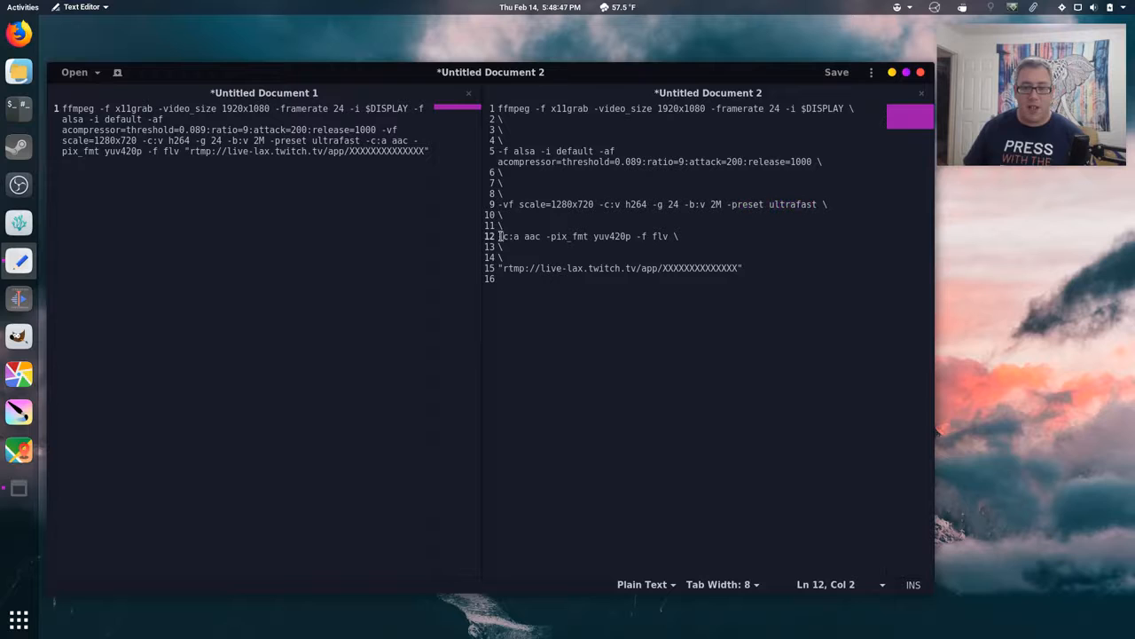
{"action": "double_click", "coordinate": [511, 236]}
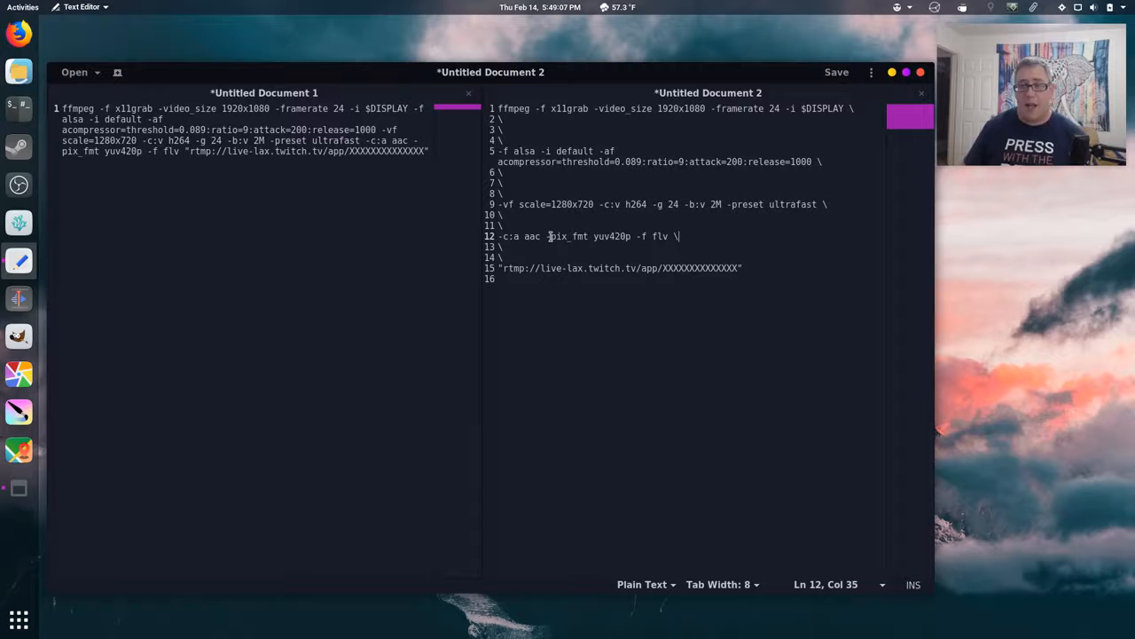
{"action": "left_click", "coordinate": [544, 236]}
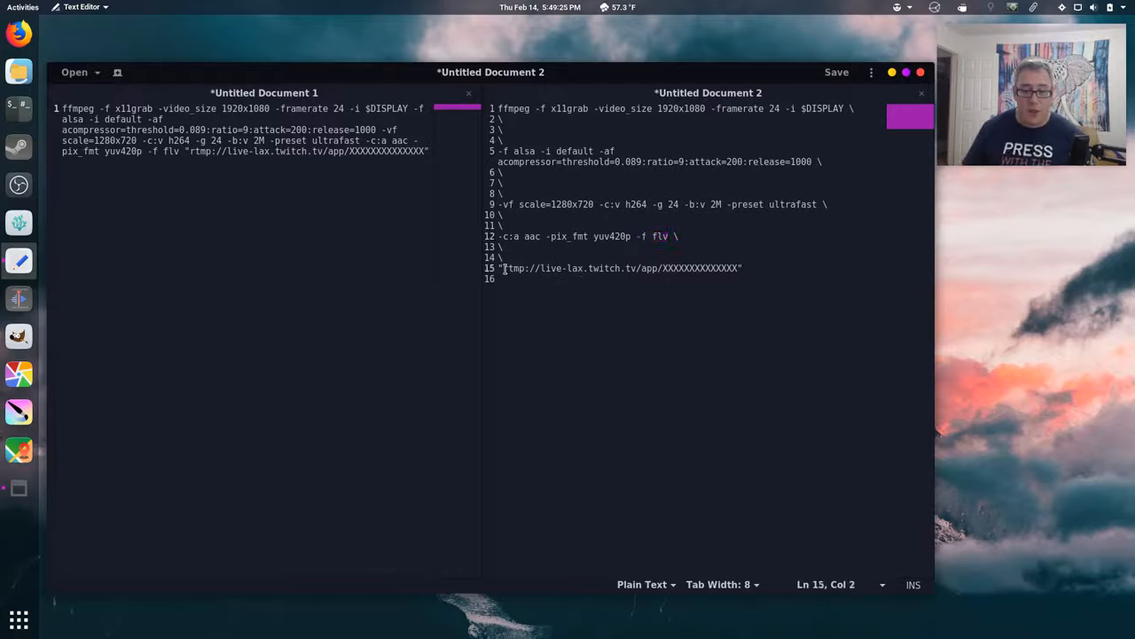
{"action": "left_click_drag", "start_coordinate": [504, 268], "coordinate": [659, 268]}
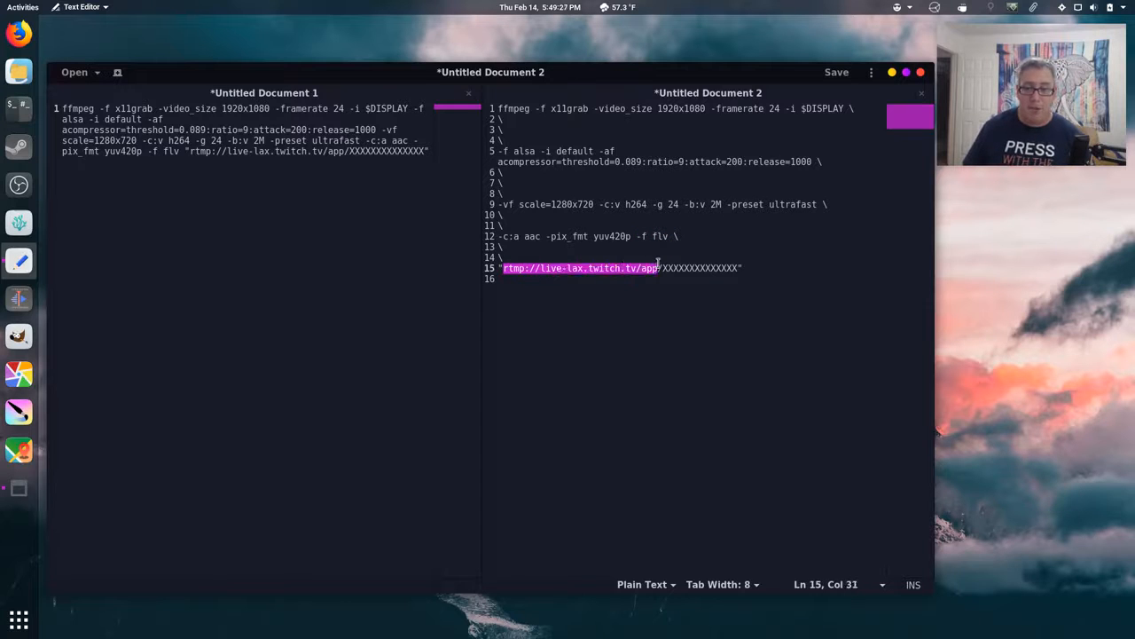